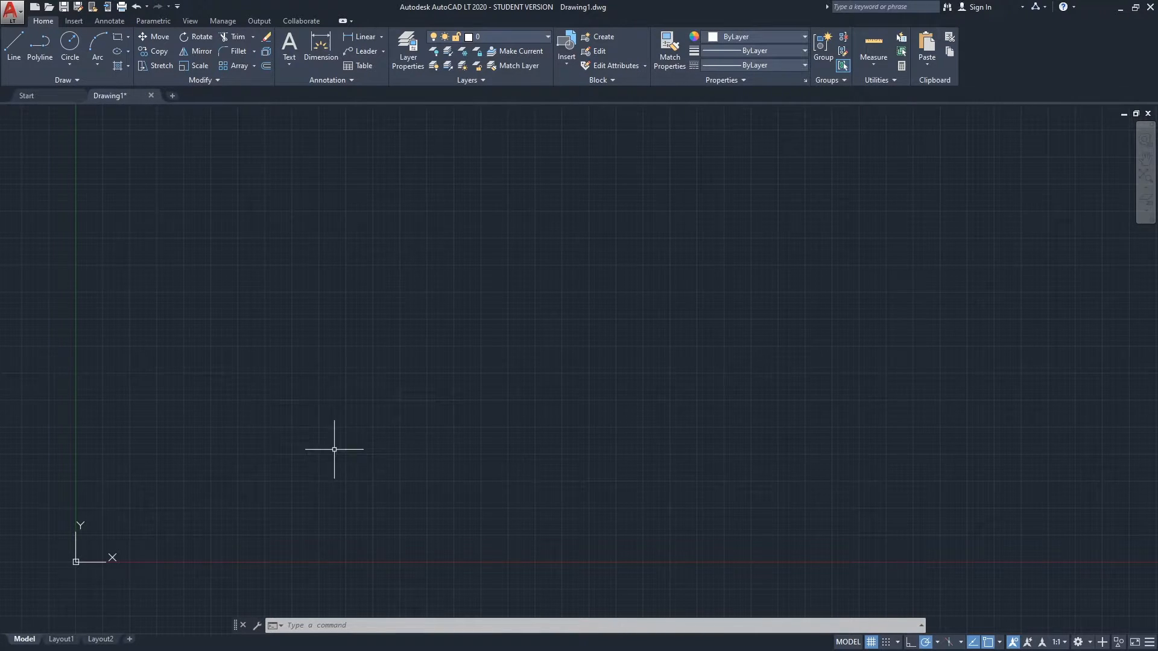
{"action": "mouse_move", "coordinate": [345, 474]}
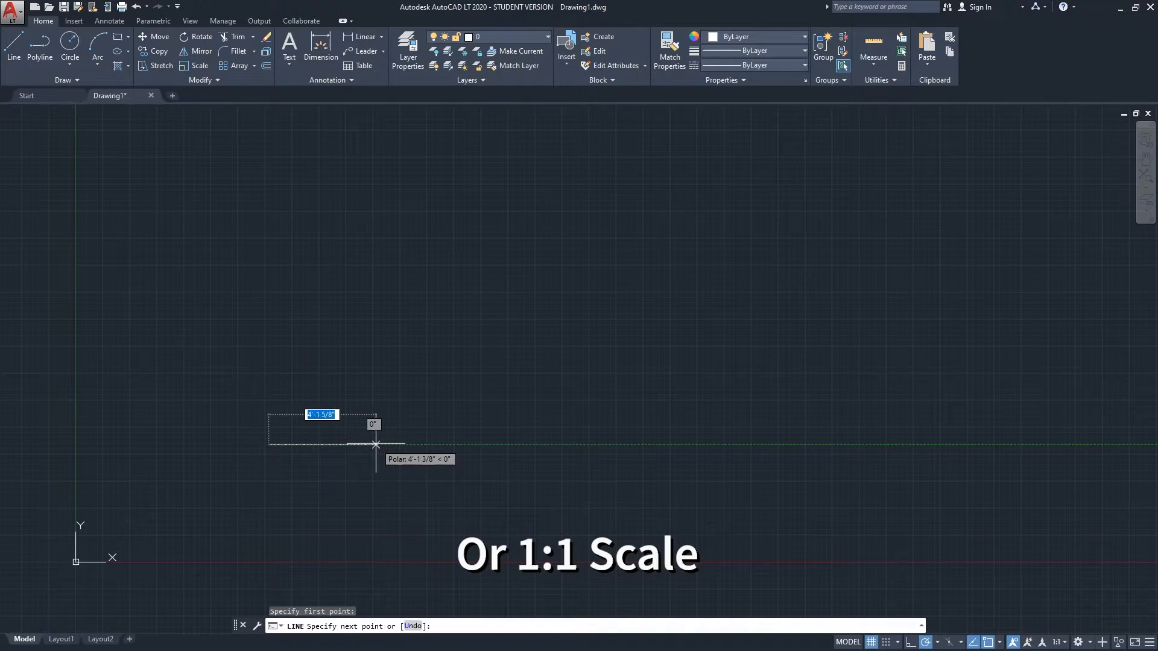
Draw the rectangular building outline with LINE, entering side lengths and closing the shape.
{"action": "type", "text": "2"}
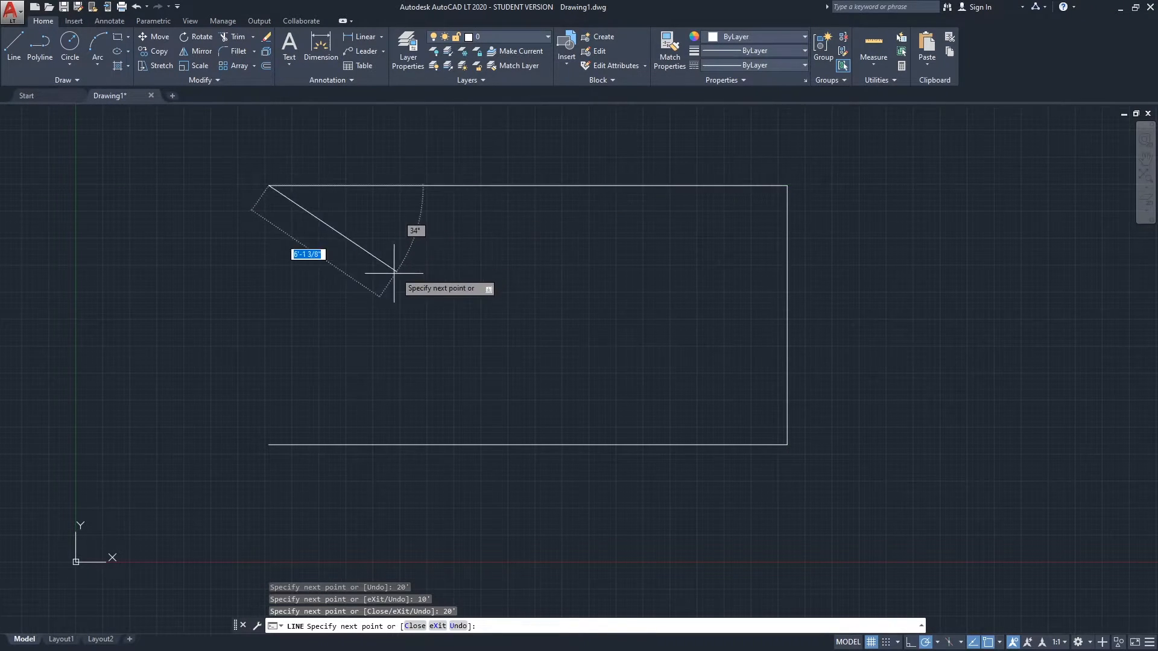
{"action": "type", "text": "c"}
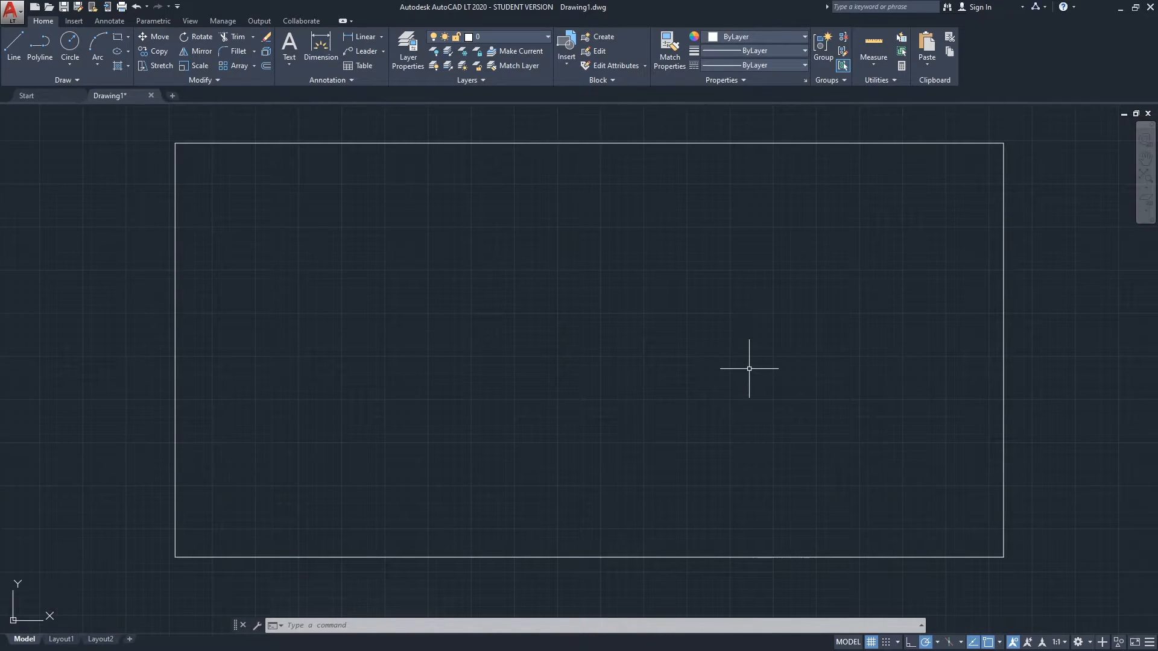
Start a polyline (PLINE) and place the chair's first corner inside the lower-right of the building.
{"action": "type", "text": "pecify start point:"}
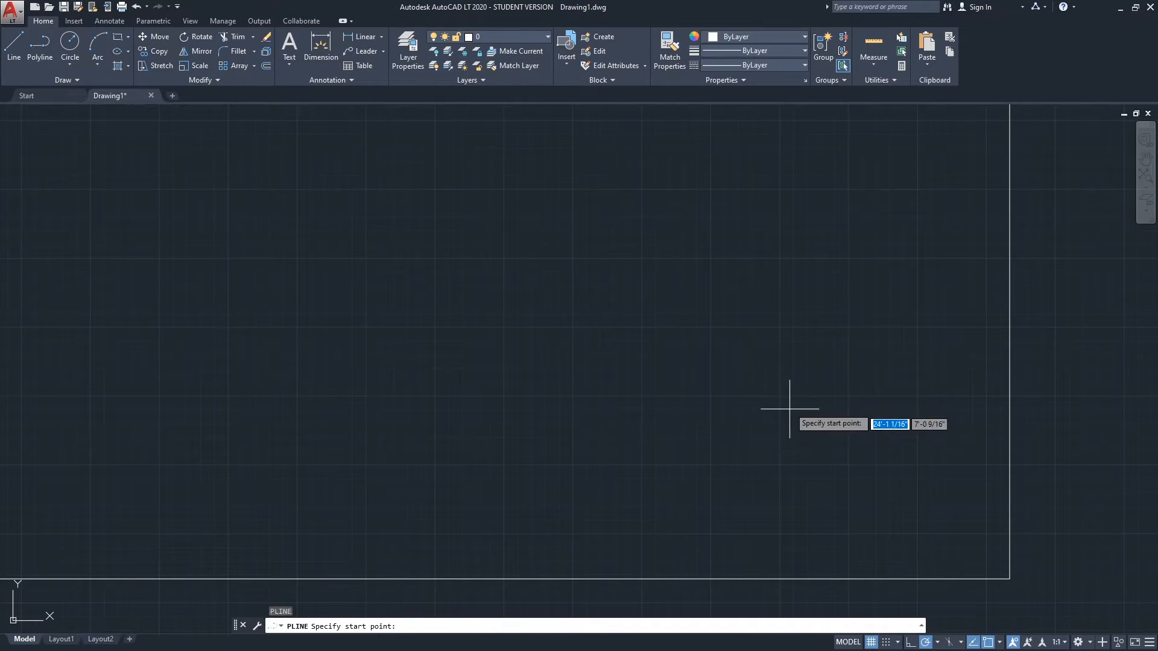
{"action": "left_click", "coordinate": [789, 387]}
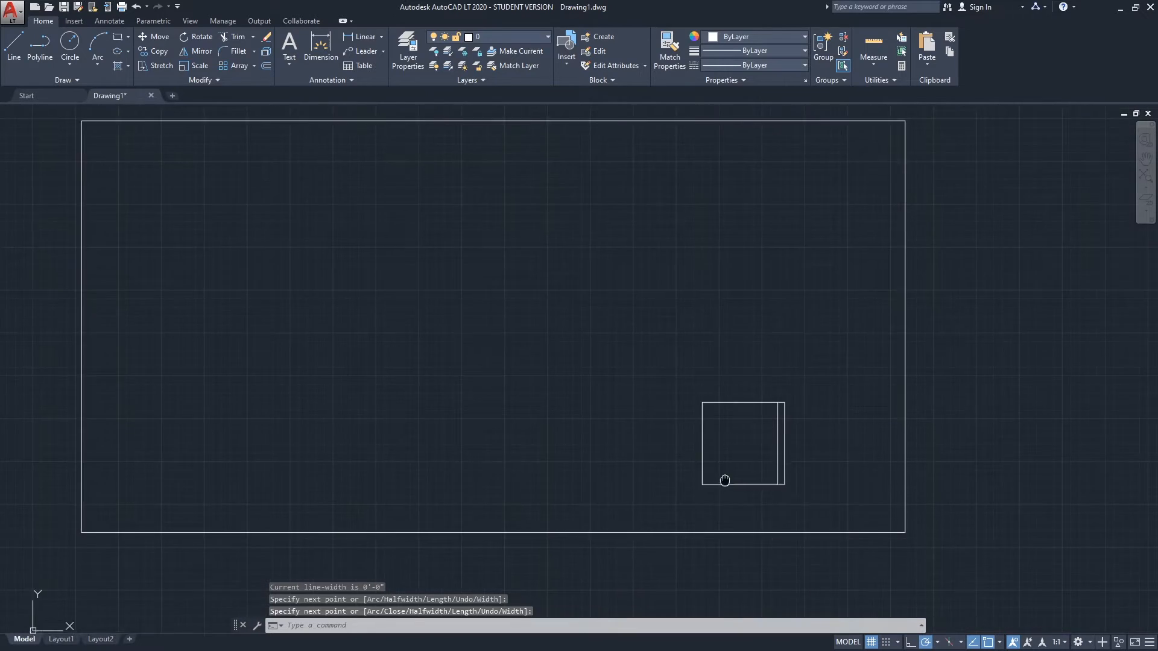
{"action": "scroll", "scroll_direction": "down", "scroll_amount": 3}
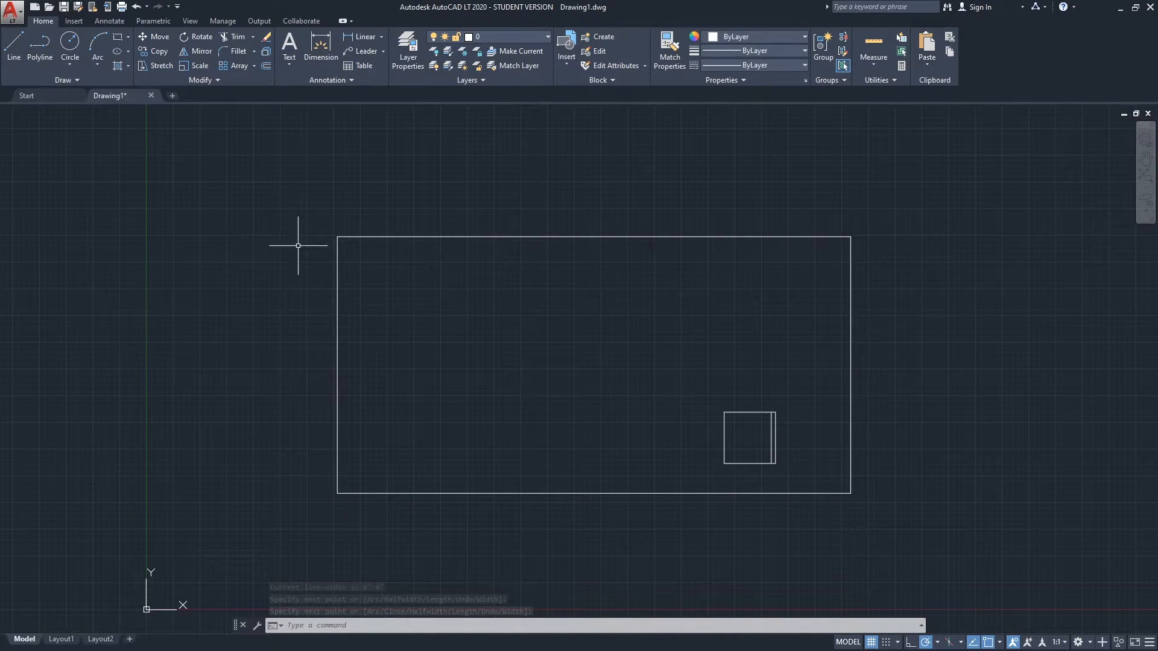
{"action": "left_click", "coordinate": [318, 493]}
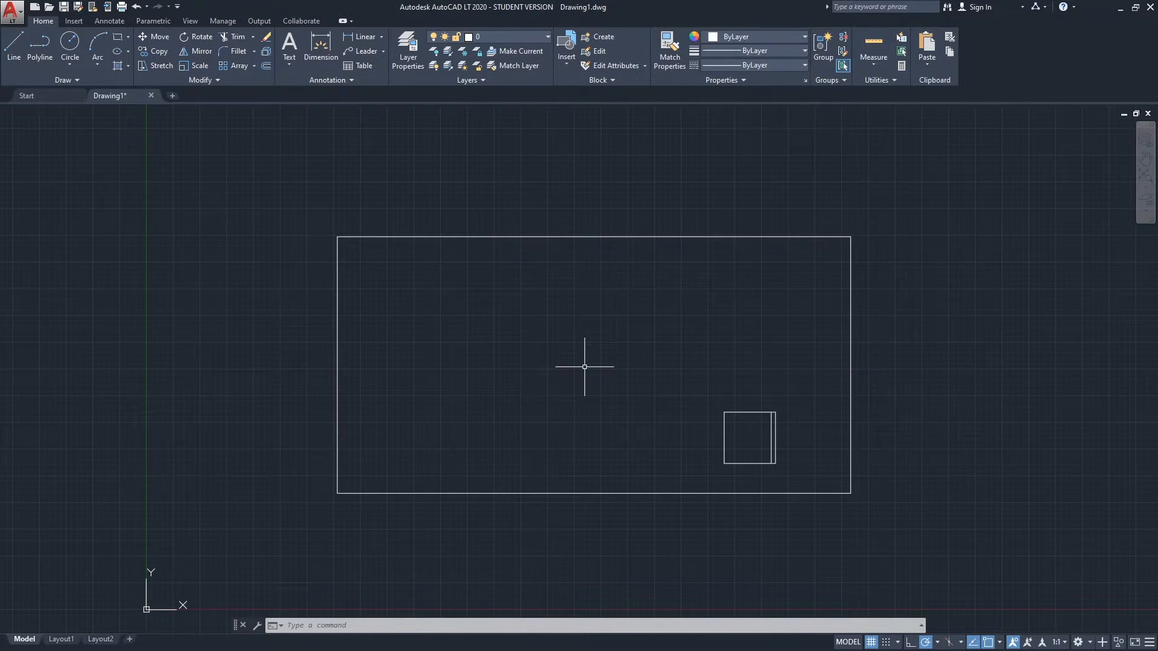
{"action": "mouse_move", "coordinate": [61, 639]}
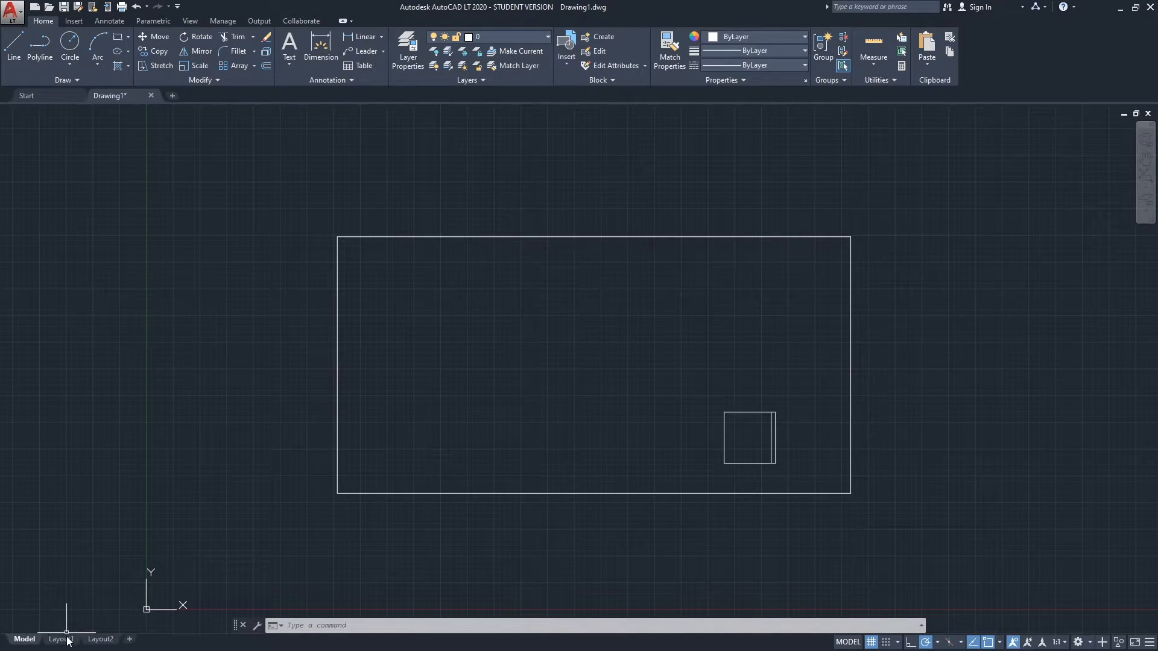
Switch between the Layout1 and Layout2 sheets, ending on Layout1 showing the building and chair.
{"action": "left_click", "coordinate": [60, 639]}
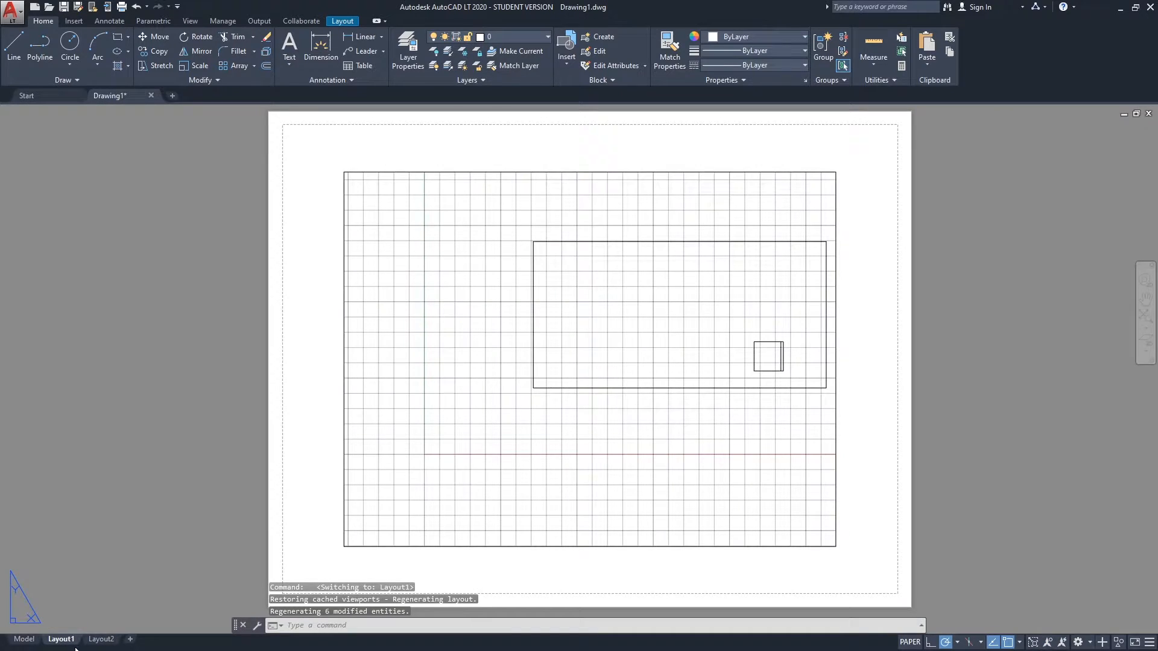
{"action": "left_click", "coordinate": [100, 640]}
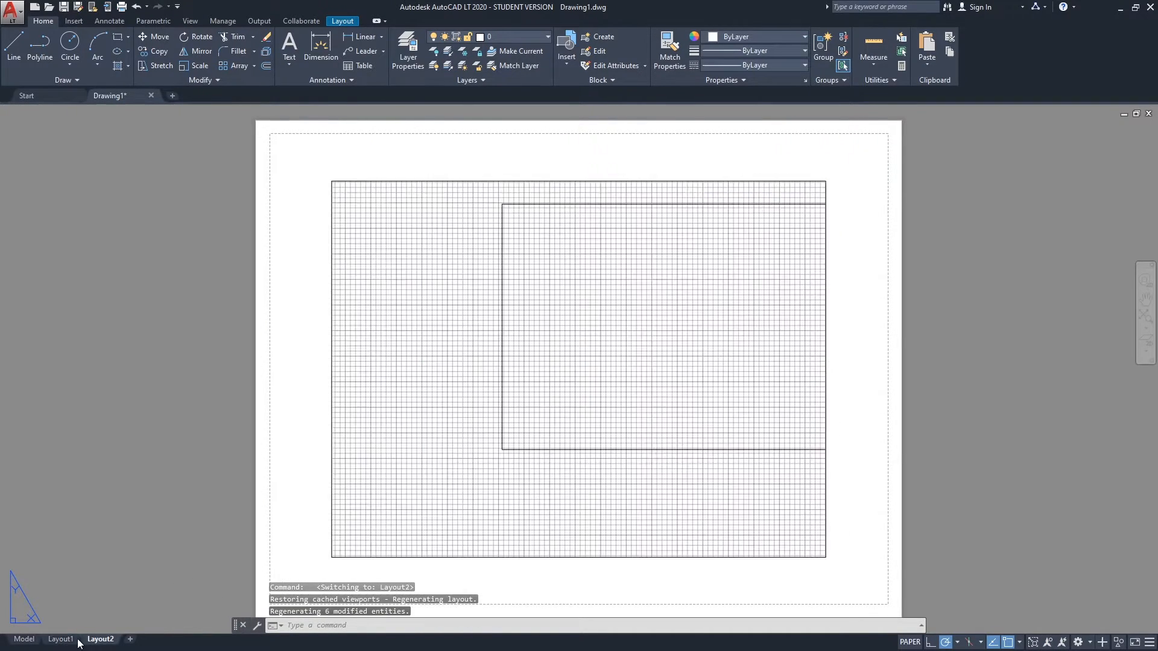
{"action": "left_click", "coordinate": [60, 639]}
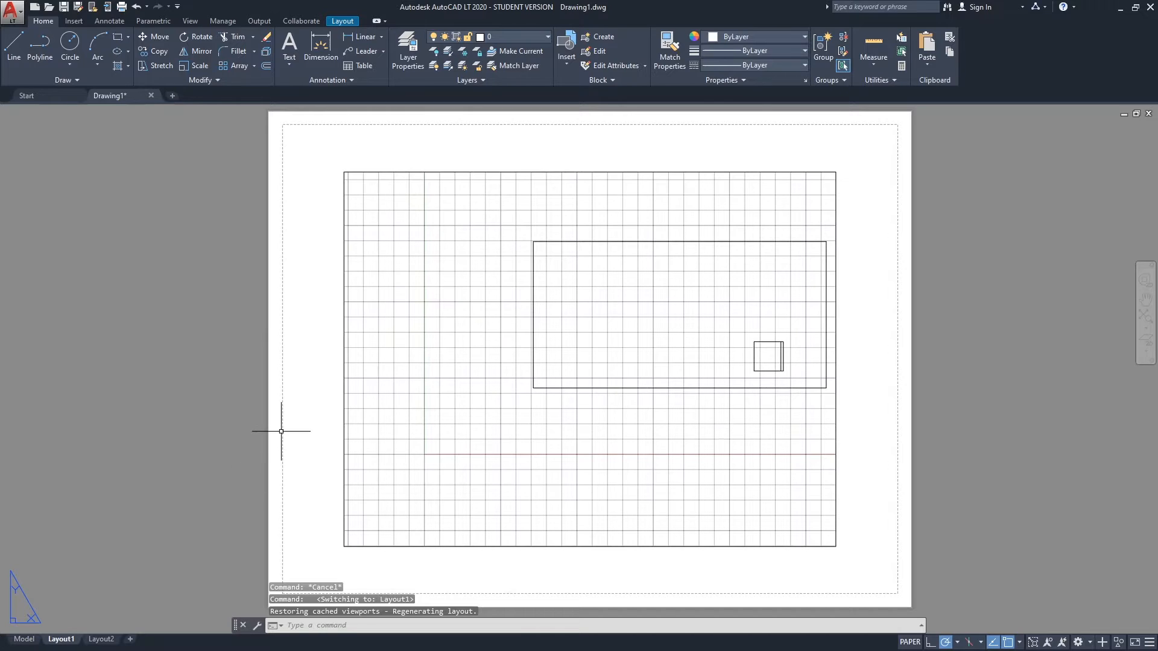
{"action": "mouse_move", "coordinate": [612, 379]}
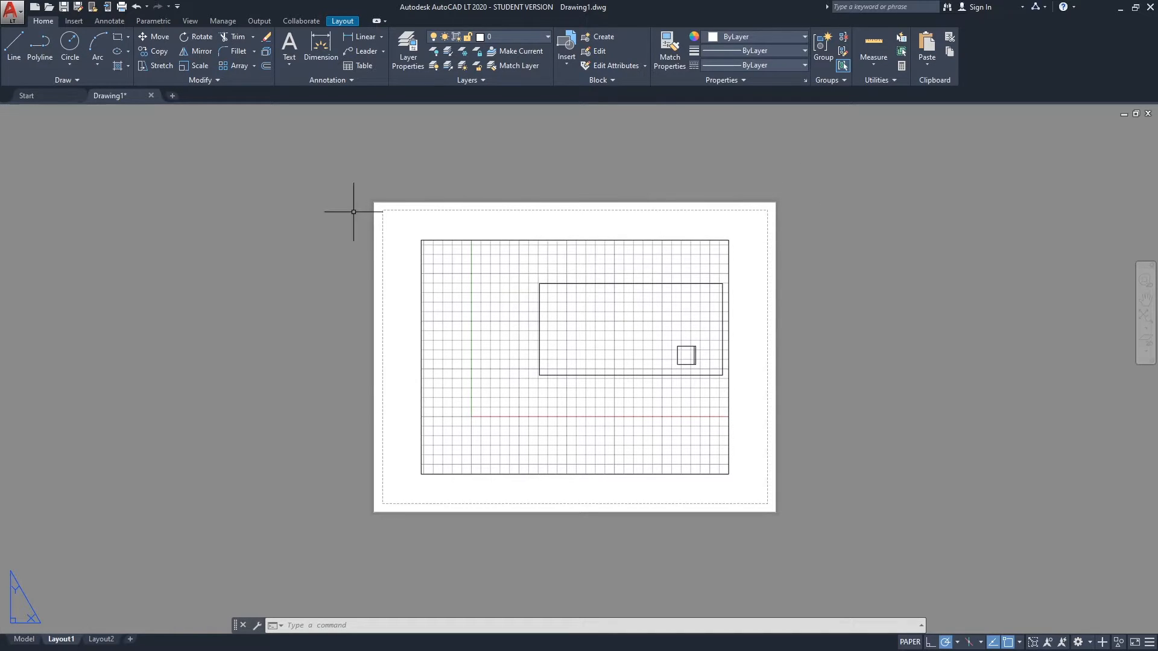
{"action": "mouse_move", "coordinate": [782, 198]}
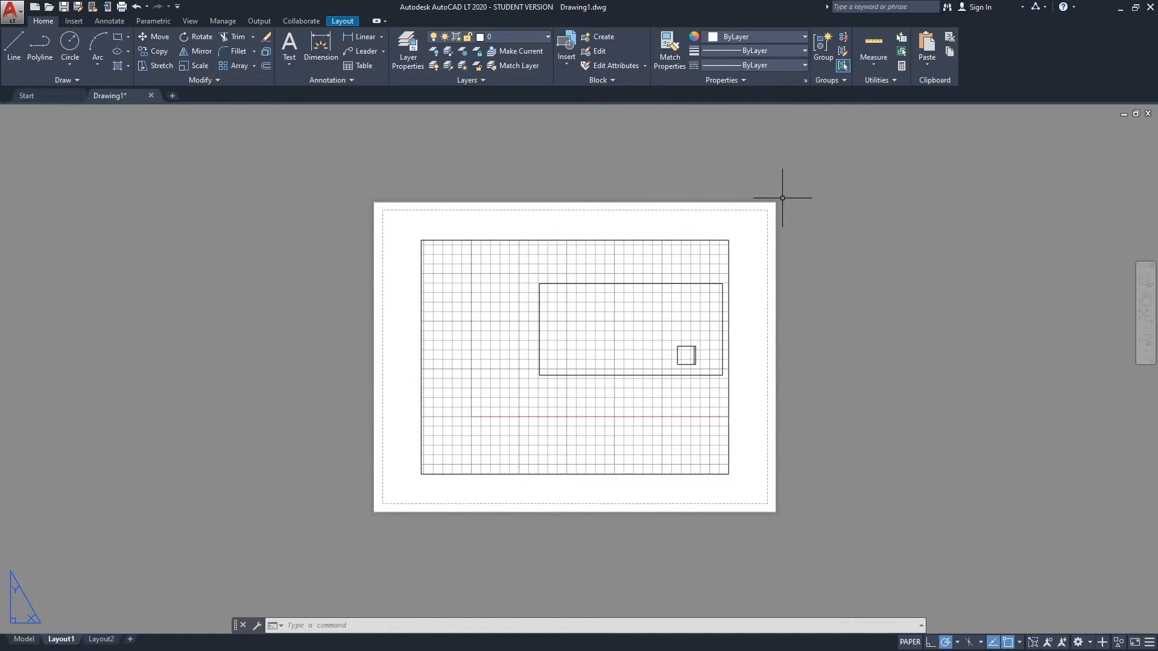
{"action": "mouse_move", "coordinate": [373, 209]}
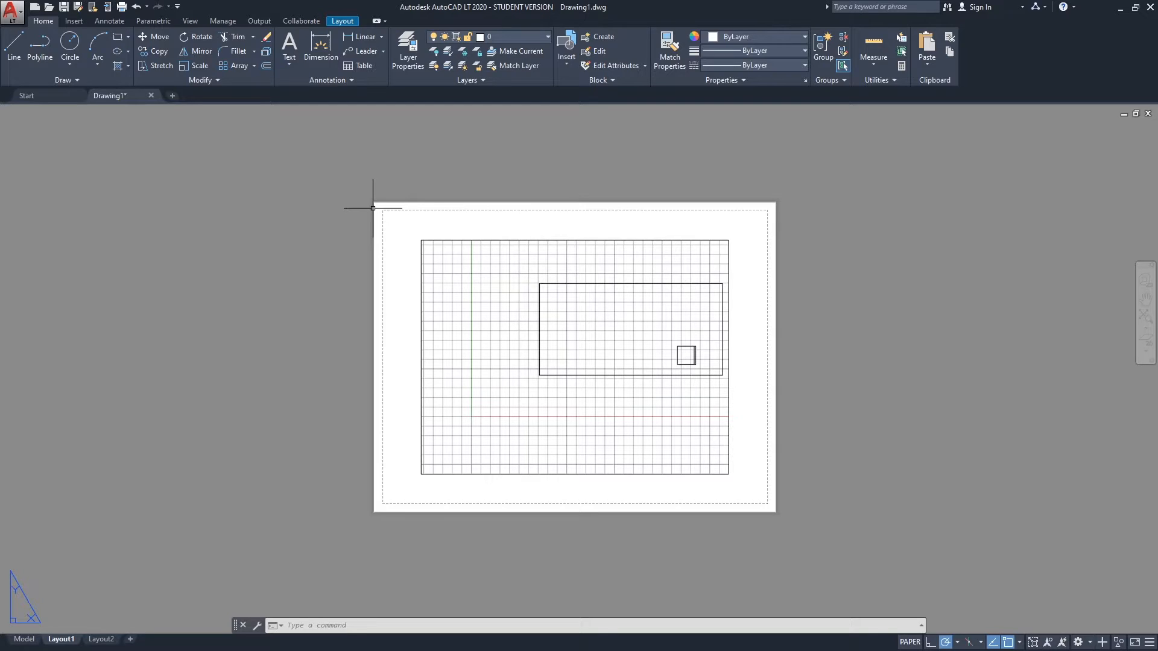
{"action": "mouse_move", "coordinate": [357, 502]}
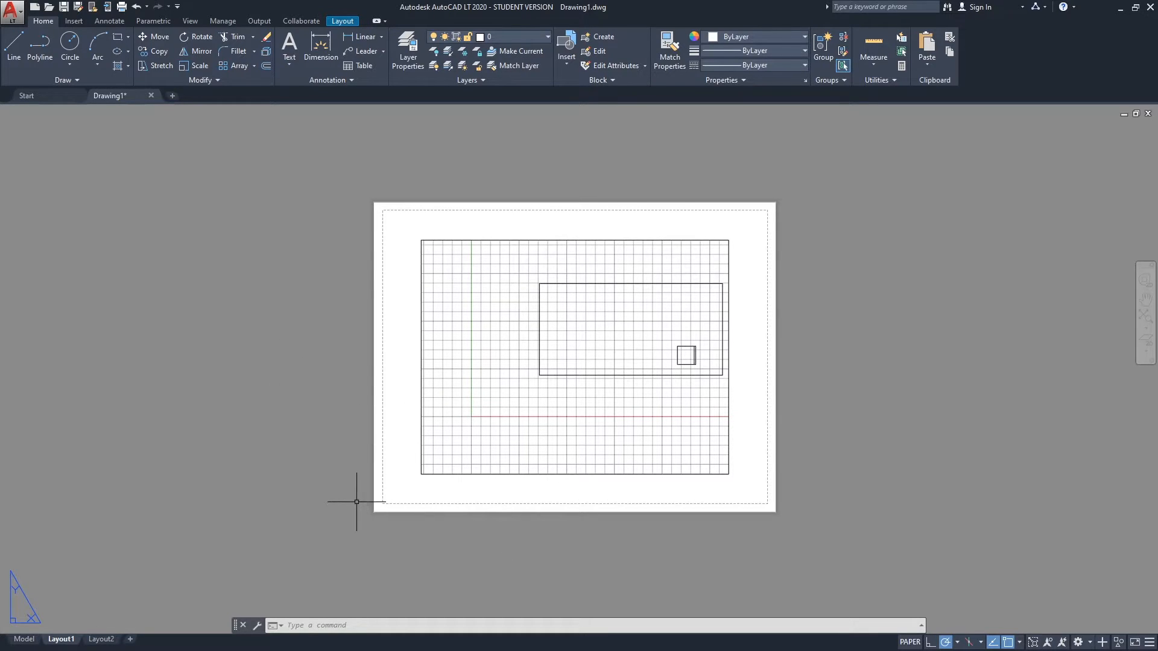
{"action": "mouse_move", "coordinate": [677, 415]}
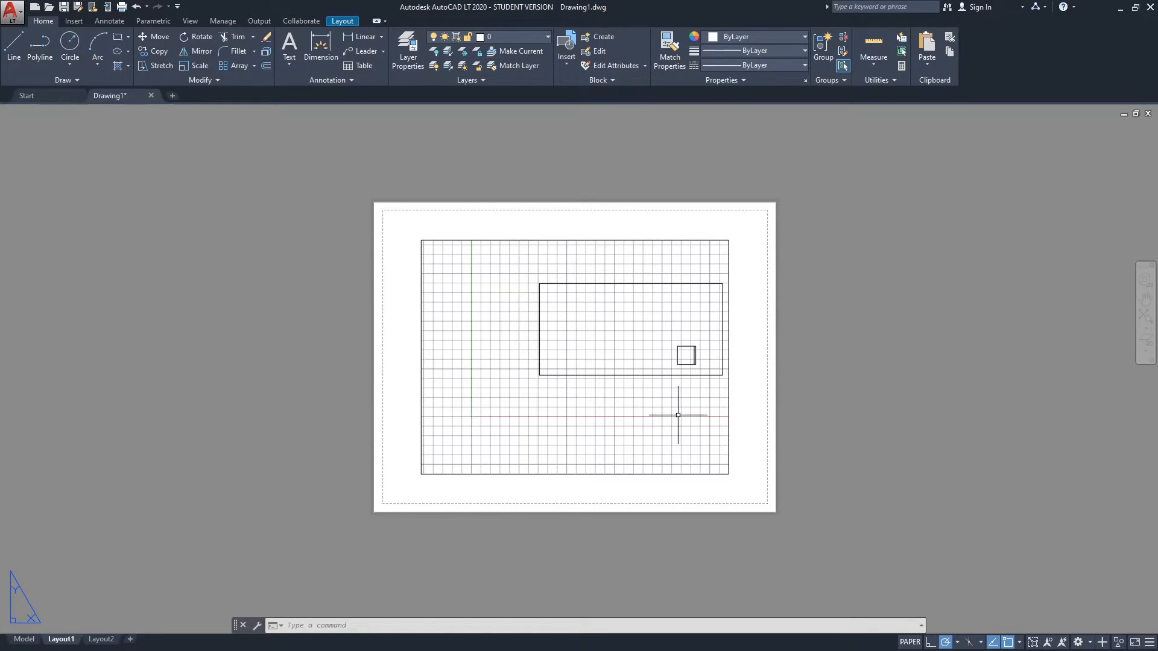
{"action": "mouse_move", "coordinate": [383, 330]}
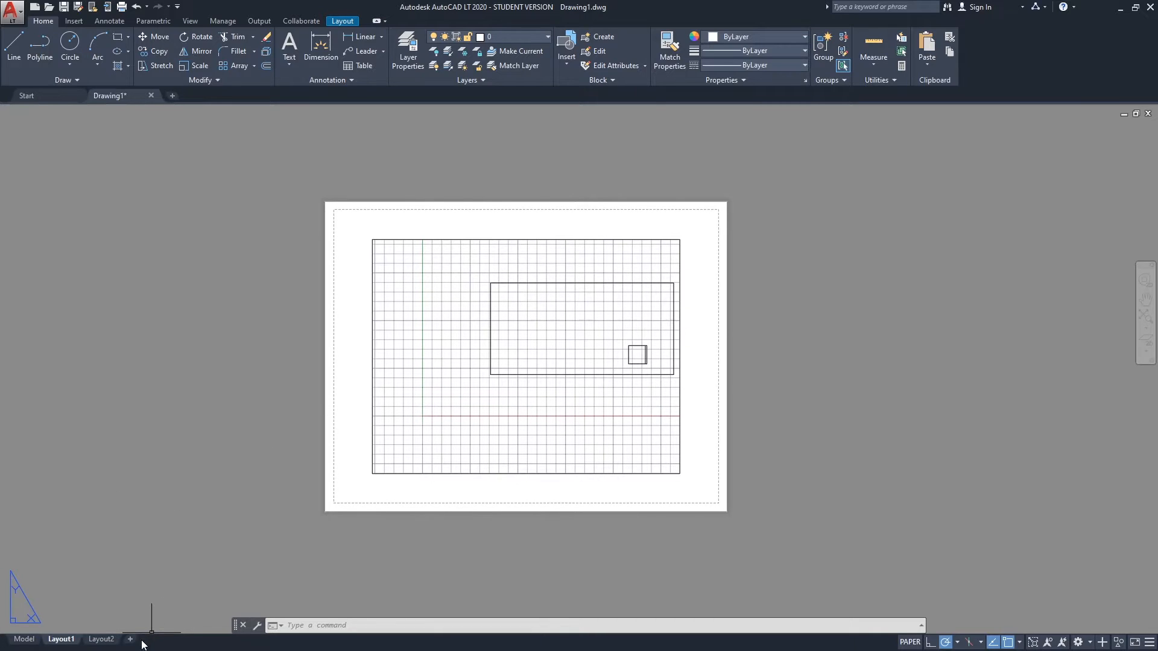
Stay on the Layout1 sheet with its viewport holding the building and chair at 1/4"=1'-0".
{"action": "left_click", "coordinate": [61, 639]}
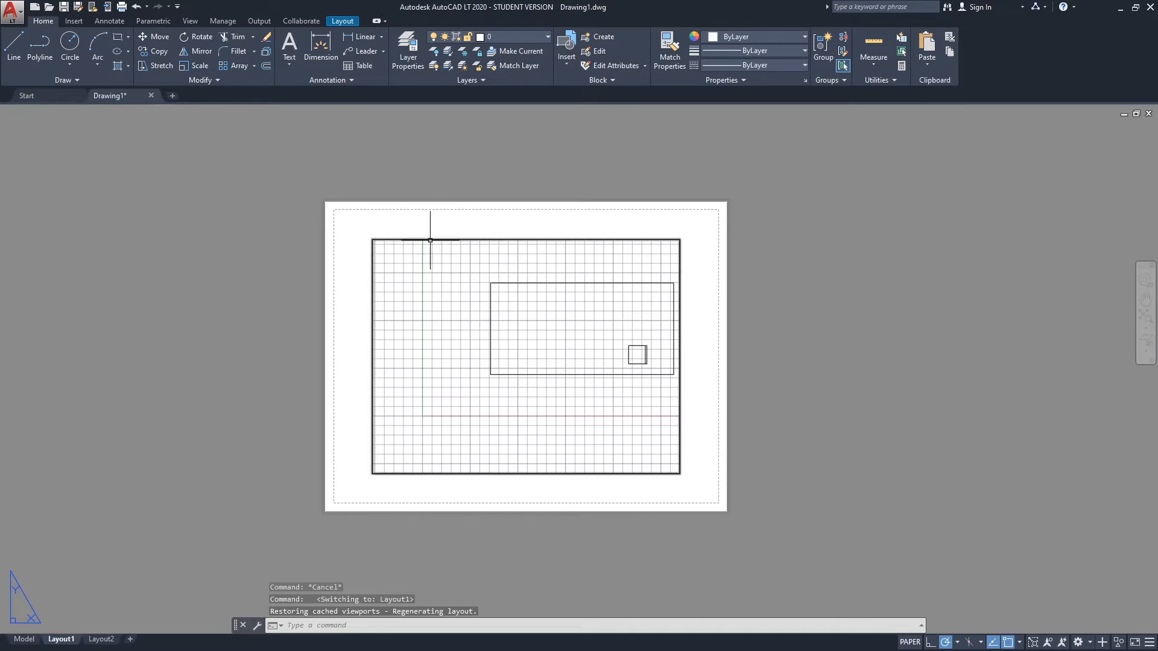
{"action": "mouse_move", "coordinate": [611, 459]}
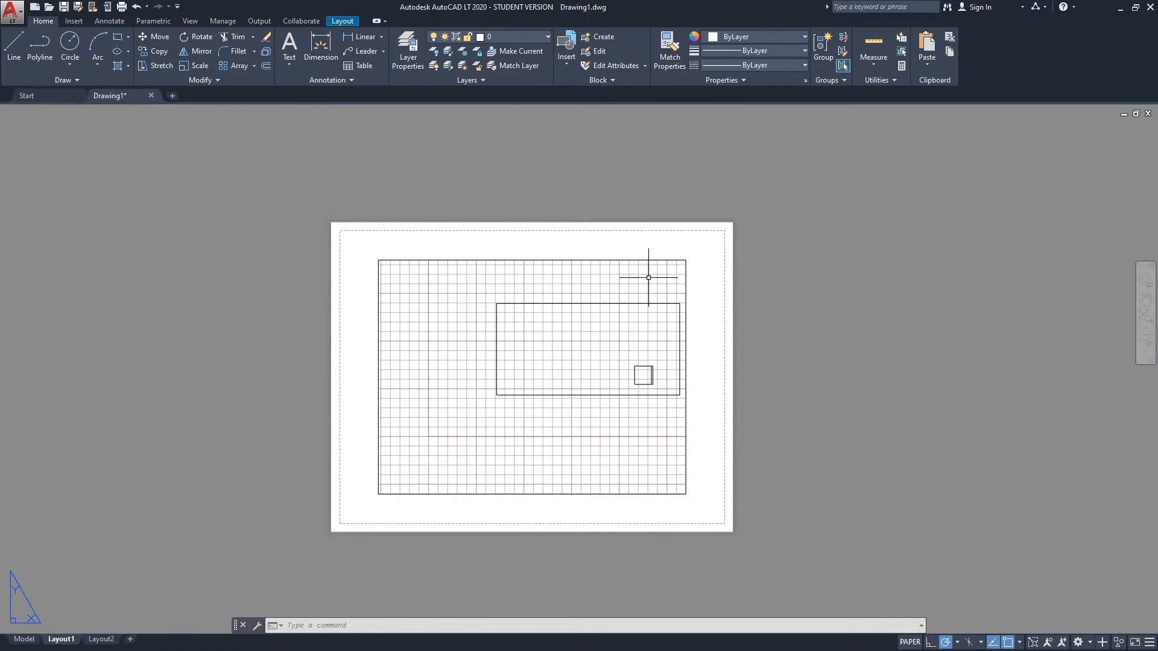
{"action": "mouse_move", "coordinate": [605, 282]}
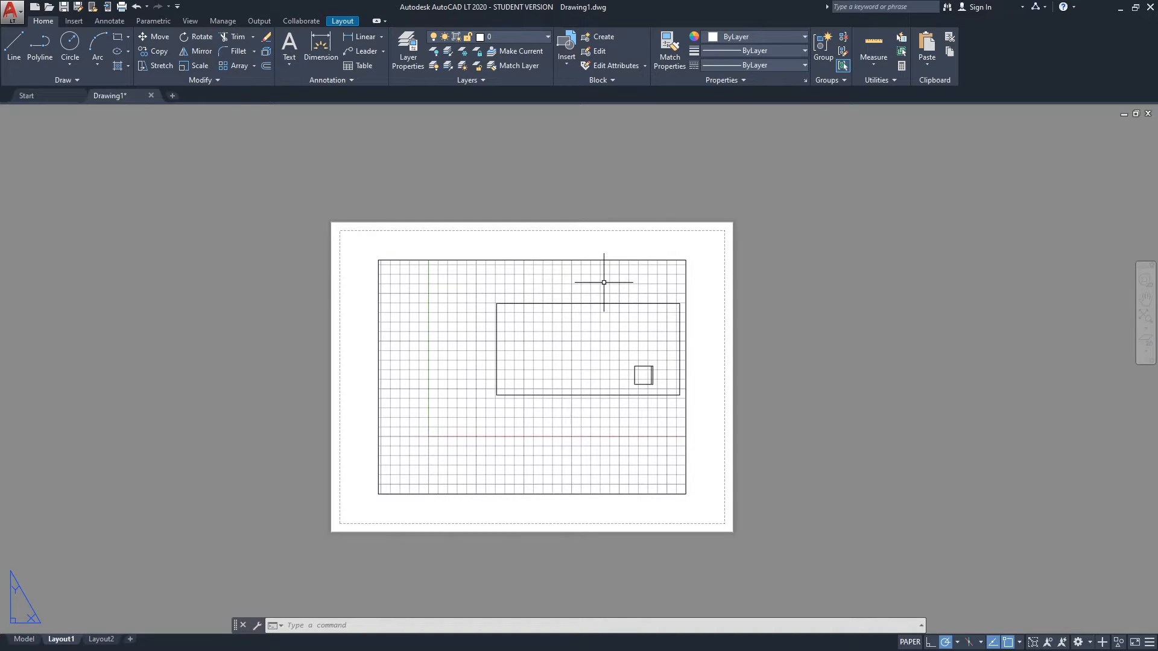
{"action": "mouse_move", "coordinate": [641, 260]}
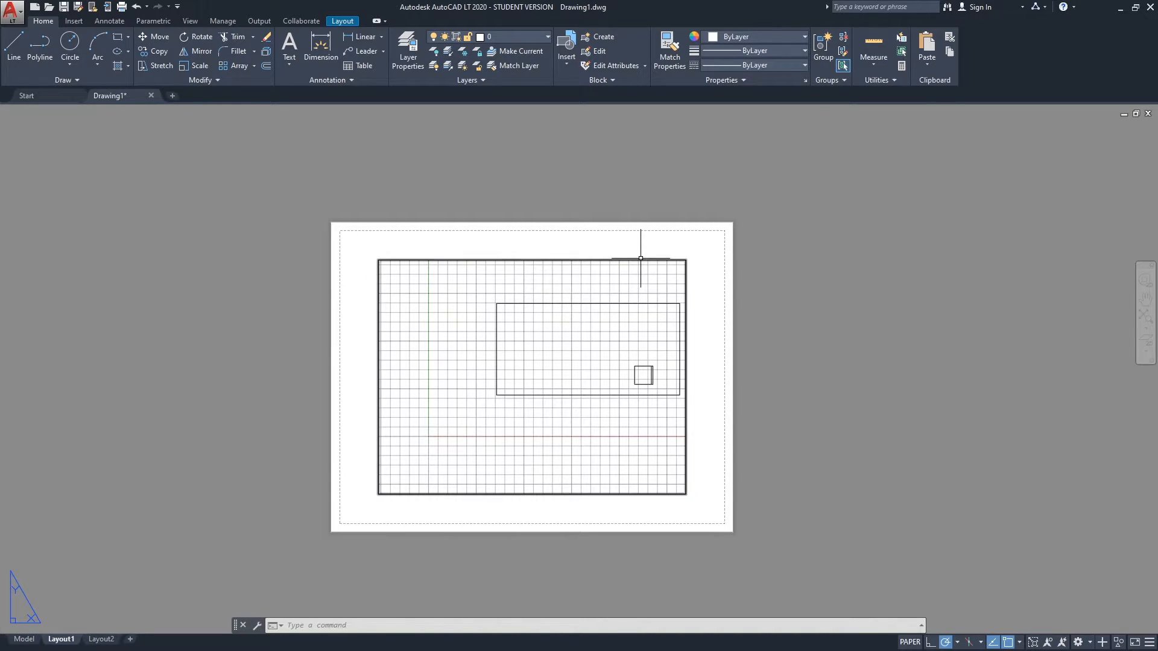
{"action": "mouse_move", "coordinate": [641, 258]}
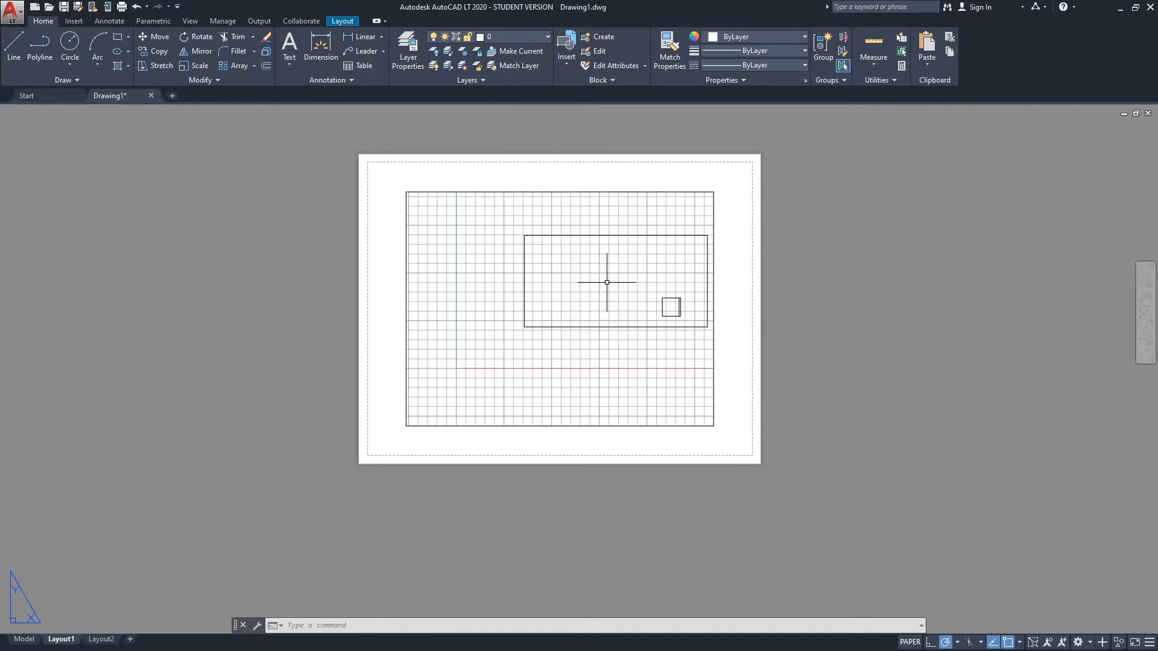
{"action": "mouse_move", "coordinate": [605, 268]}
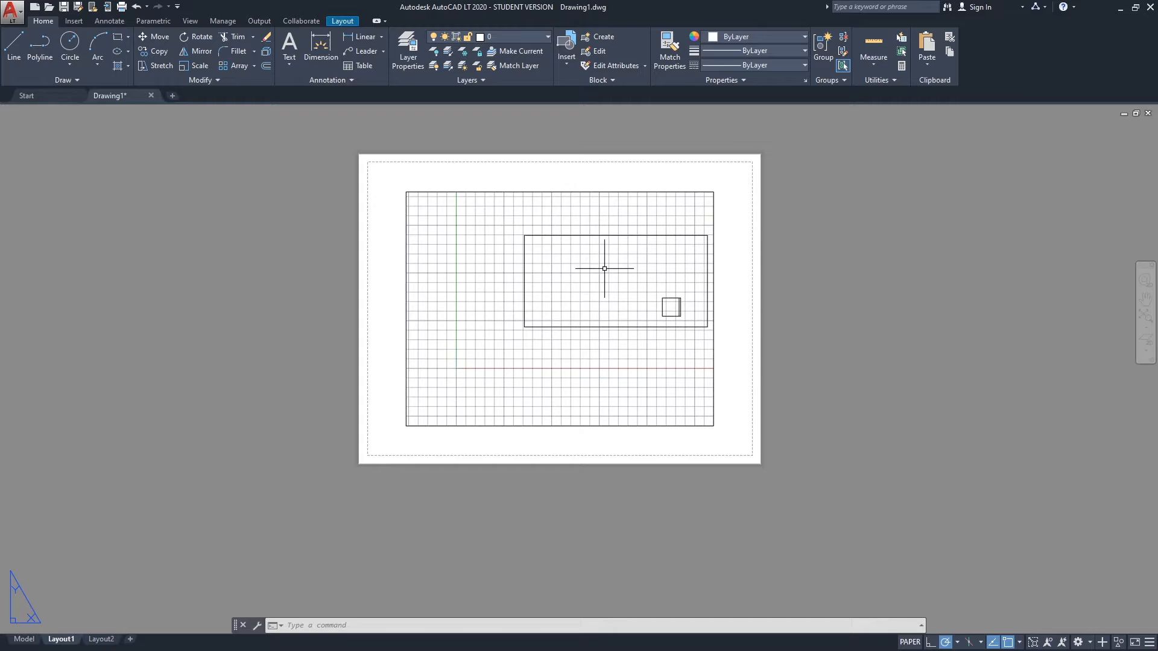
{"action": "mouse_move", "coordinate": [560, 267]}
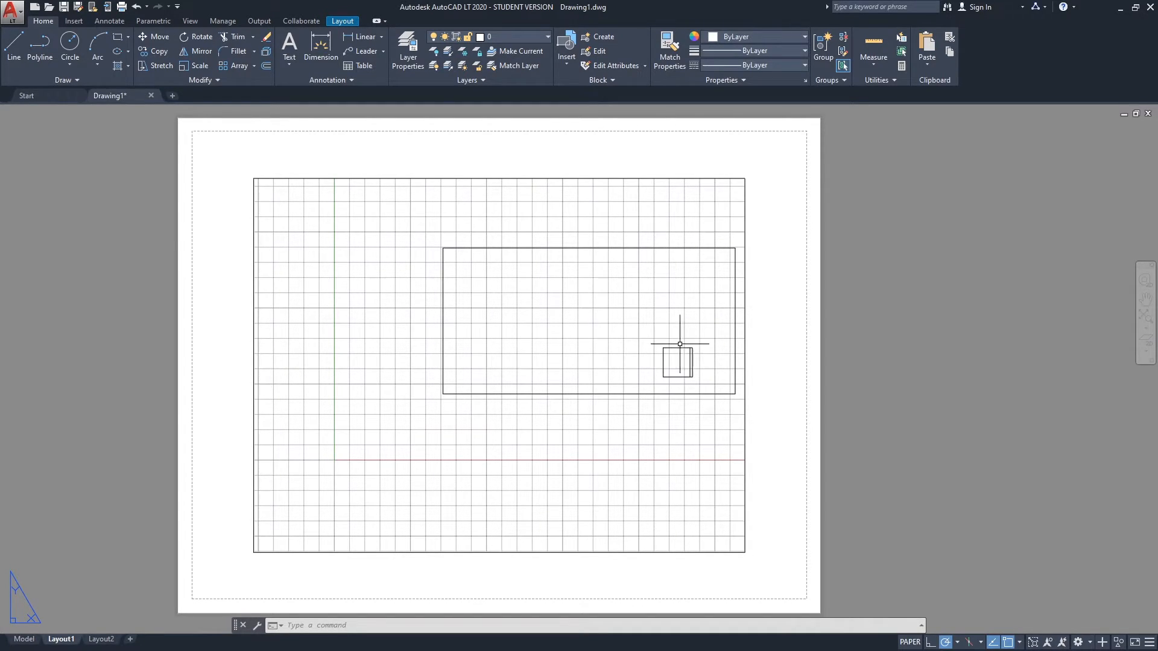
{"action": "mouse_move", "coordinate": [456, 365]}
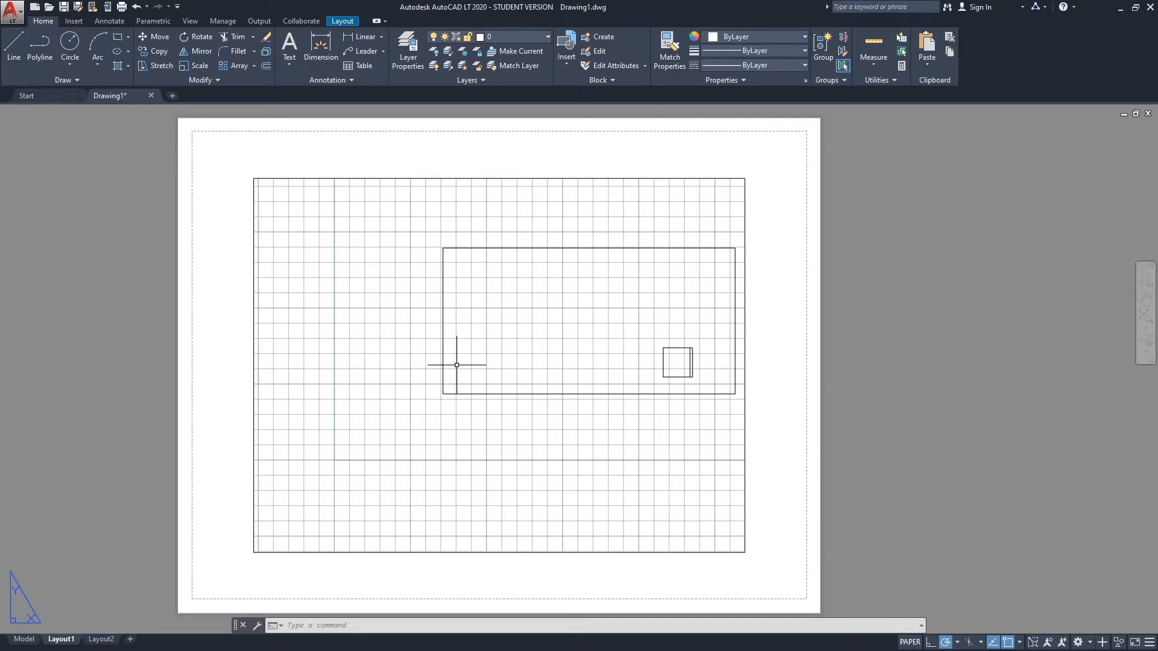
{"action": "mouse_move", "coordinate": [473, 423]}
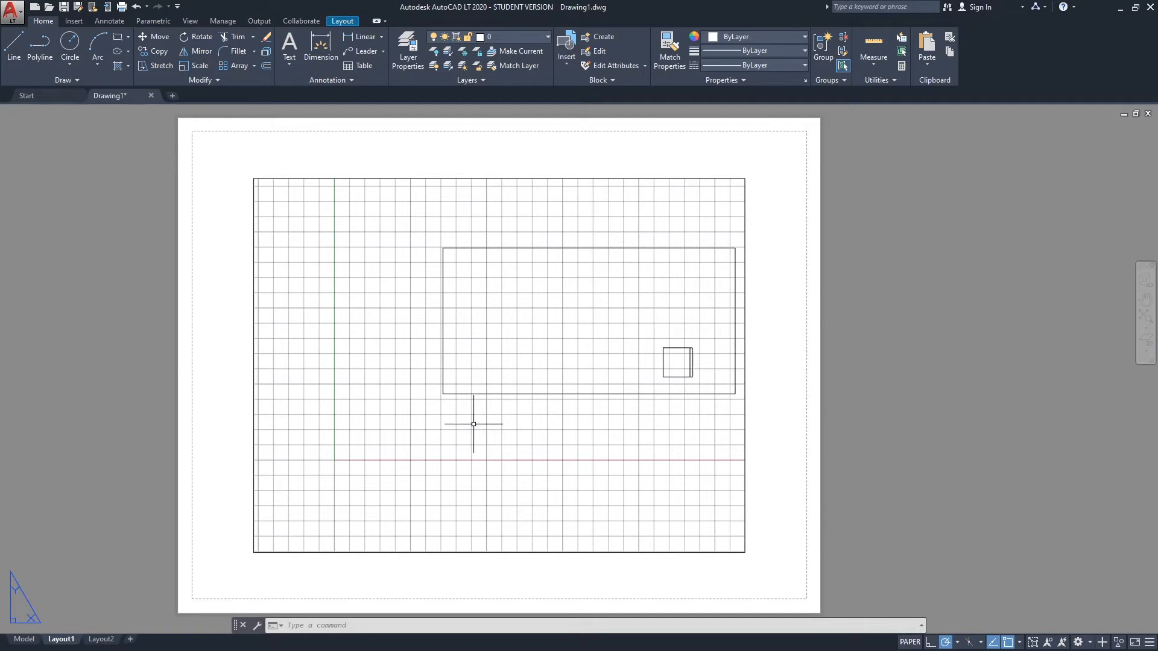
{"action": "mouse_move", "coordinate": [469, 255]}
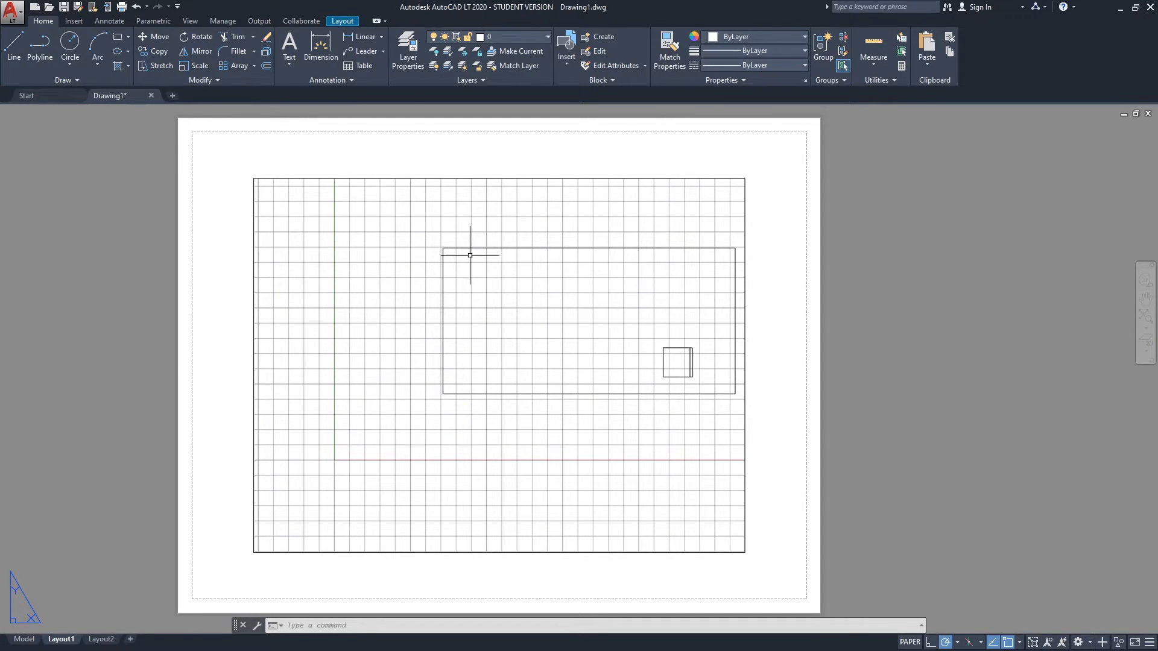
{"action": "mouse_move", "coordinate": [522, 330]}
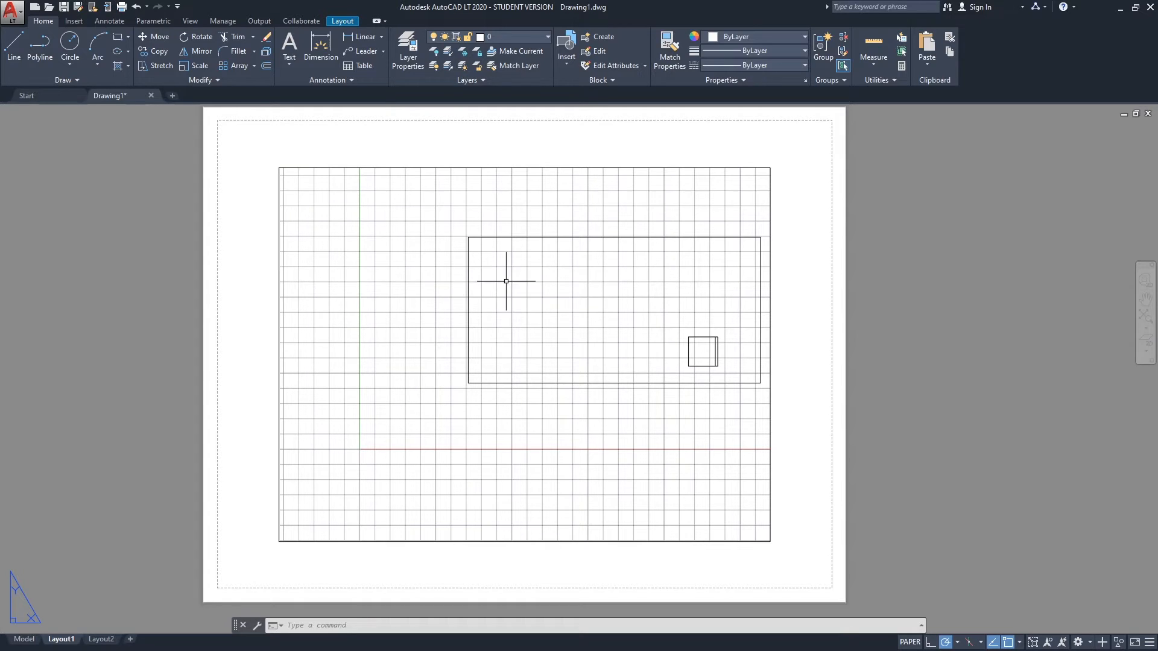
{"action": "mouse_move", "coordinate": [643, 172]}
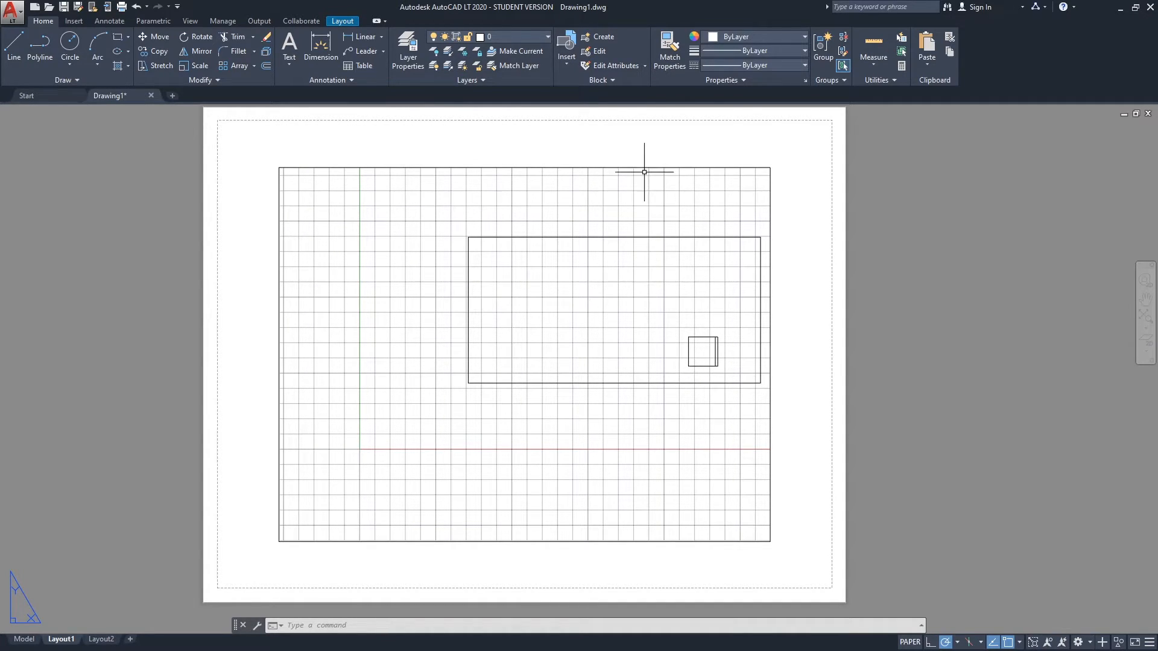
{"action": "mouse_move", "coordinate": [590, 169]}
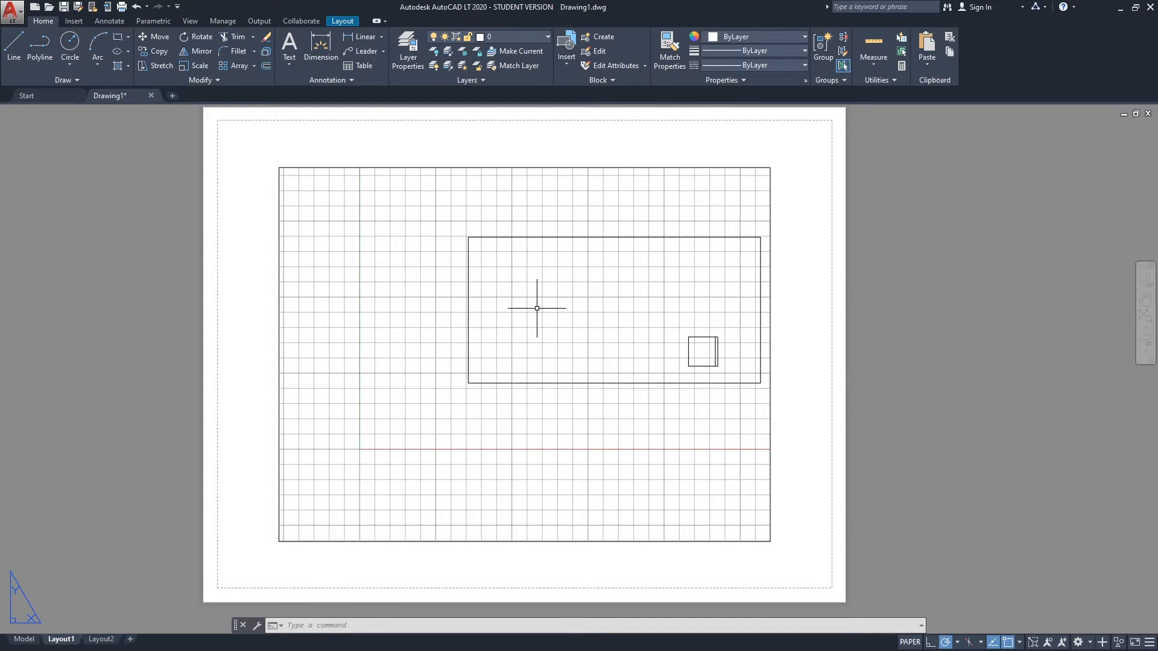
{"action": "mouse_move", "coordinate": [528, 299]}
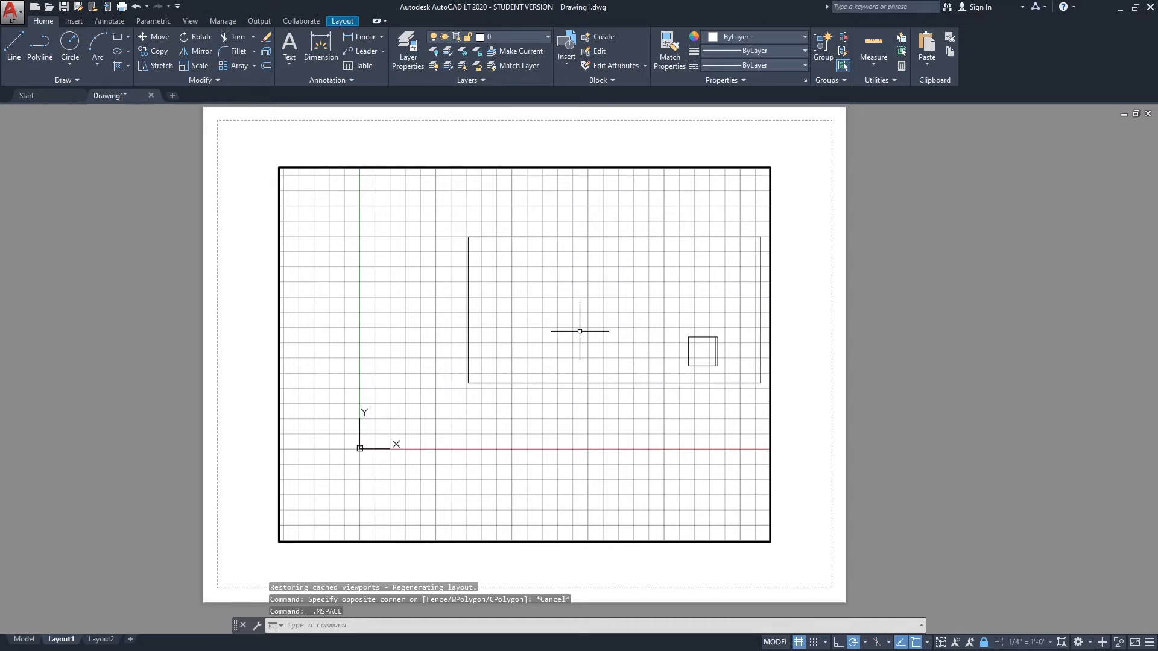
{"action": "mouse_move", "coordinate": [633, 343]}
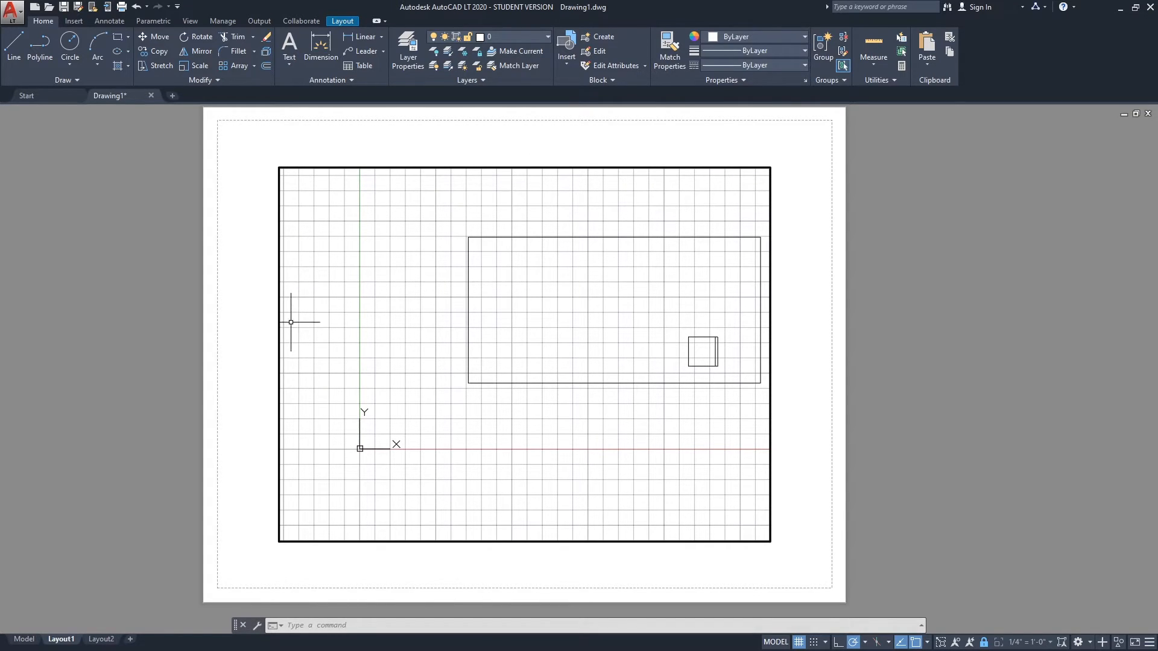
{"action": "mouse_move", "coordinate": [761, 340]}
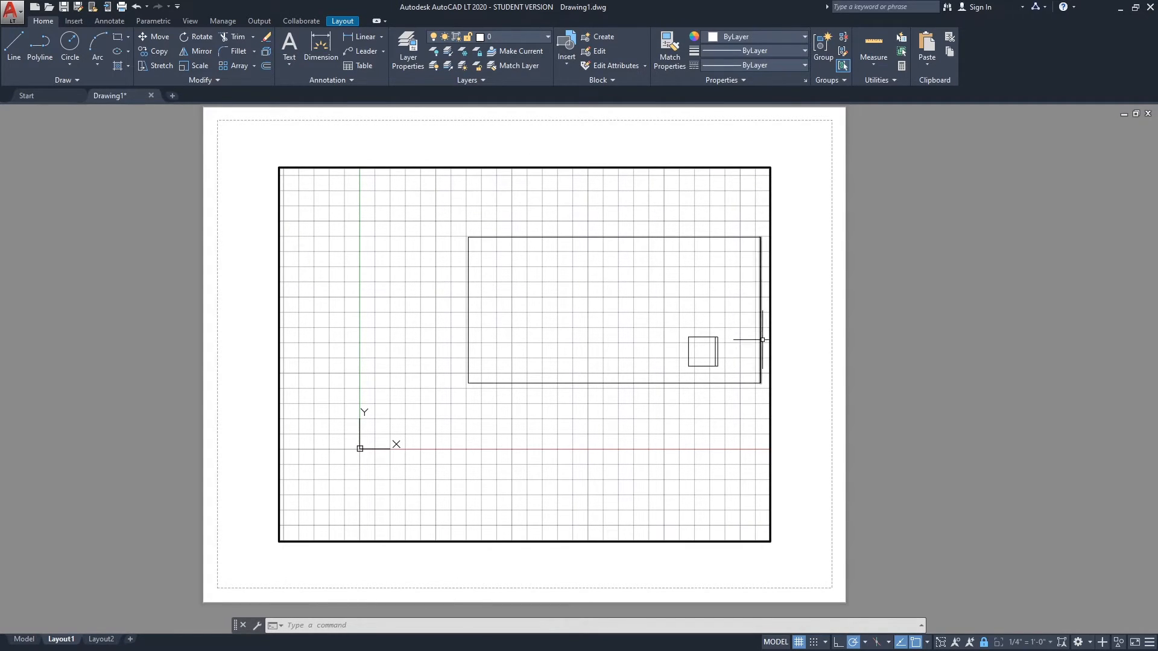
{"action": "mouse_move", "coordinate": [590, 366]}
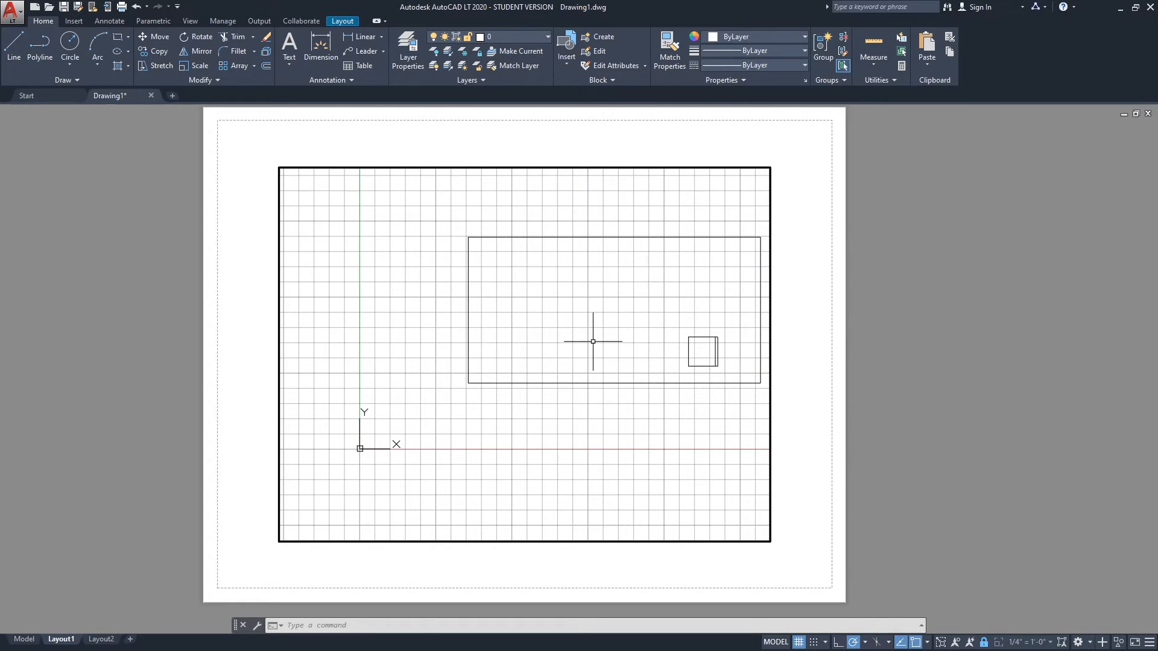
{"action": "mouse_move", "coordinate": [648, 333]}
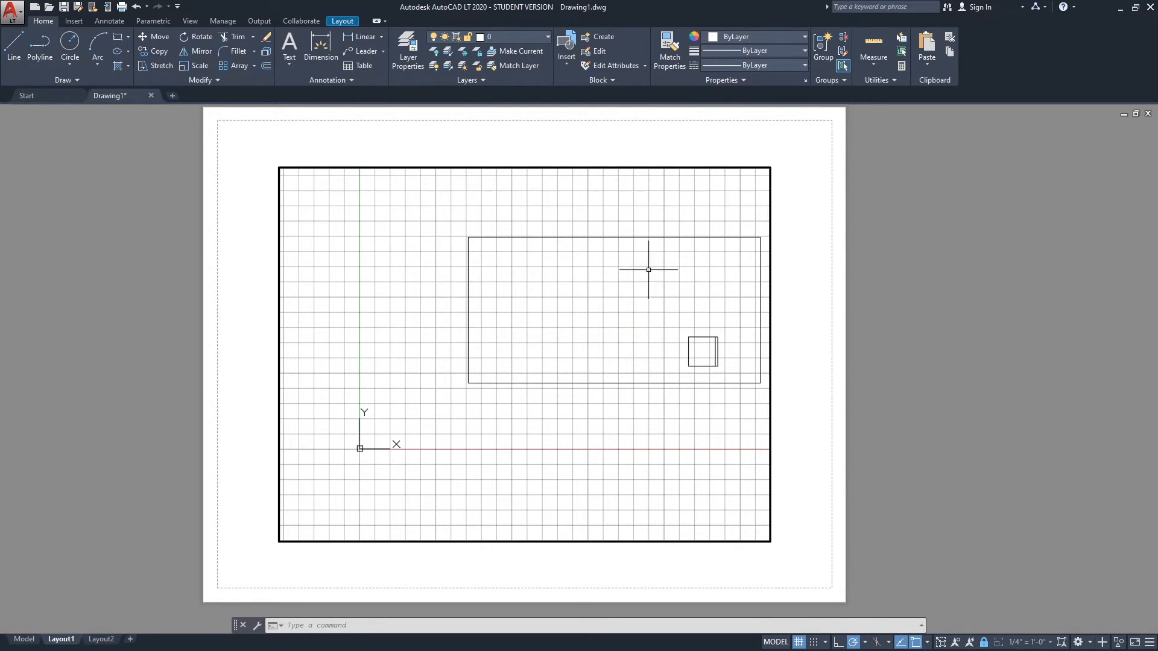
{"action": "mouse_move", "coordinate": [480, 317]}
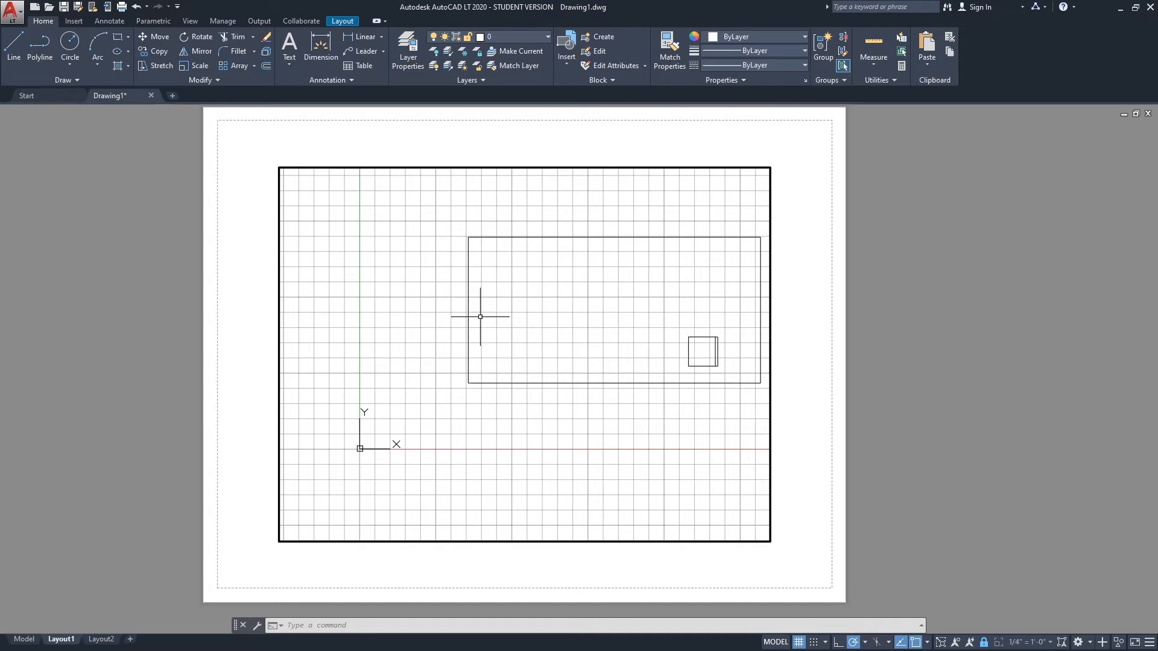
{"action": "mouse_move", "coordinate": [700, 251]}
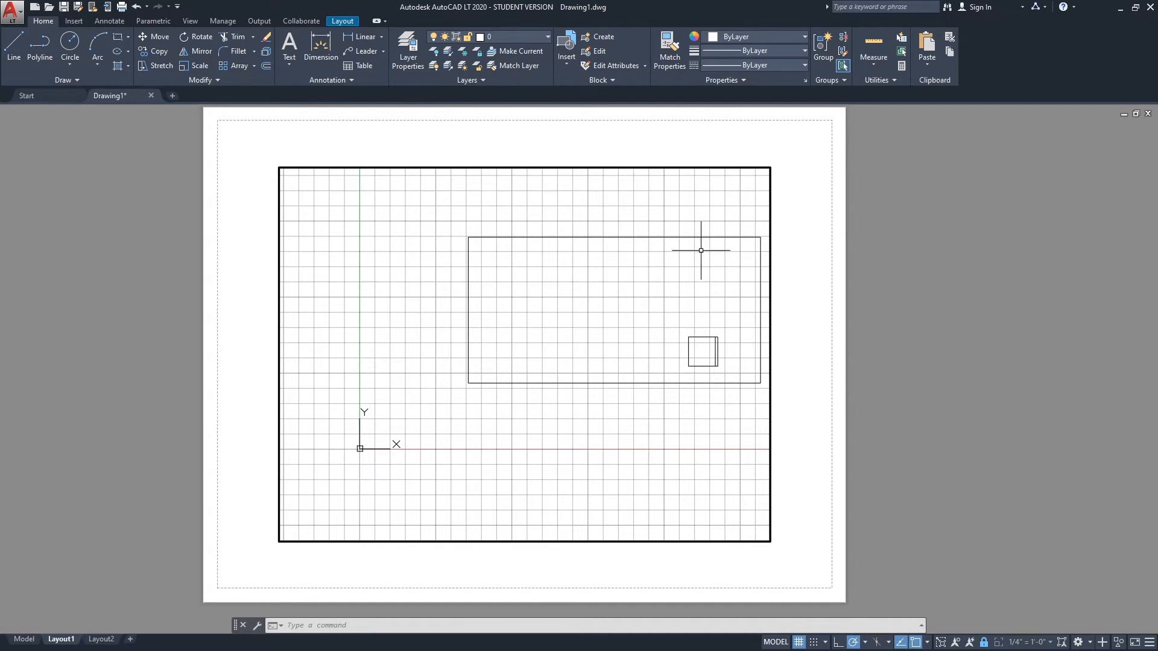
{"action": "mouse_move", "coordinate": [564, 289]}
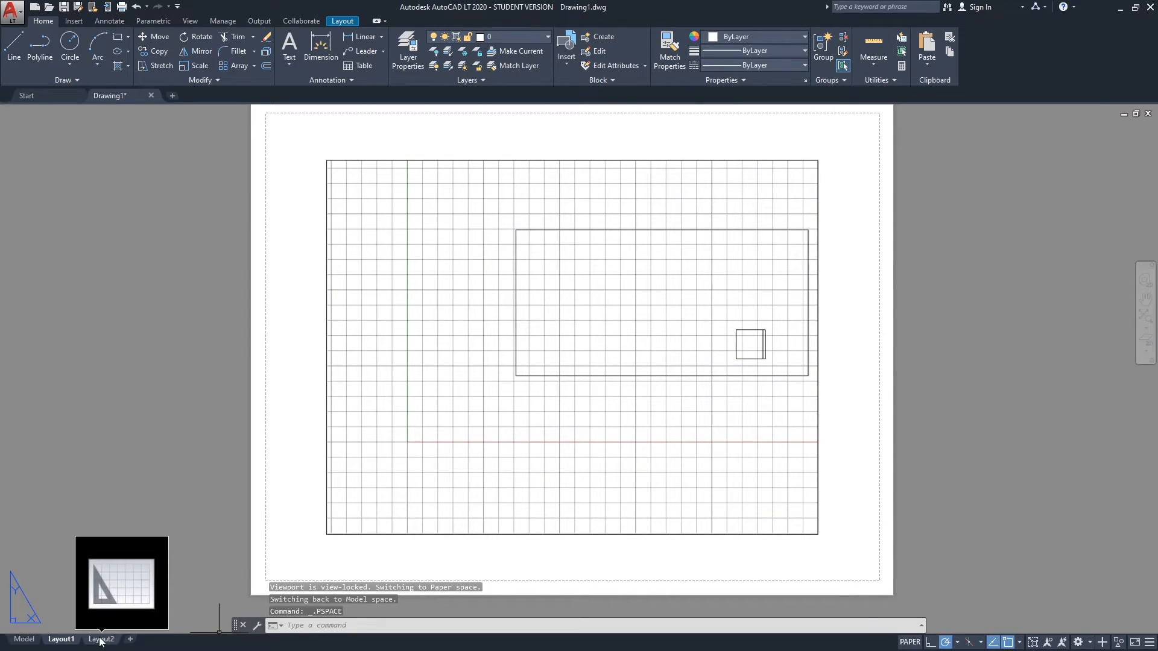
Switch to Layout2 and bring up the status-bar viewport scale list for its viewport.
{"action": "left_click", "coordinate": [100, 639]}
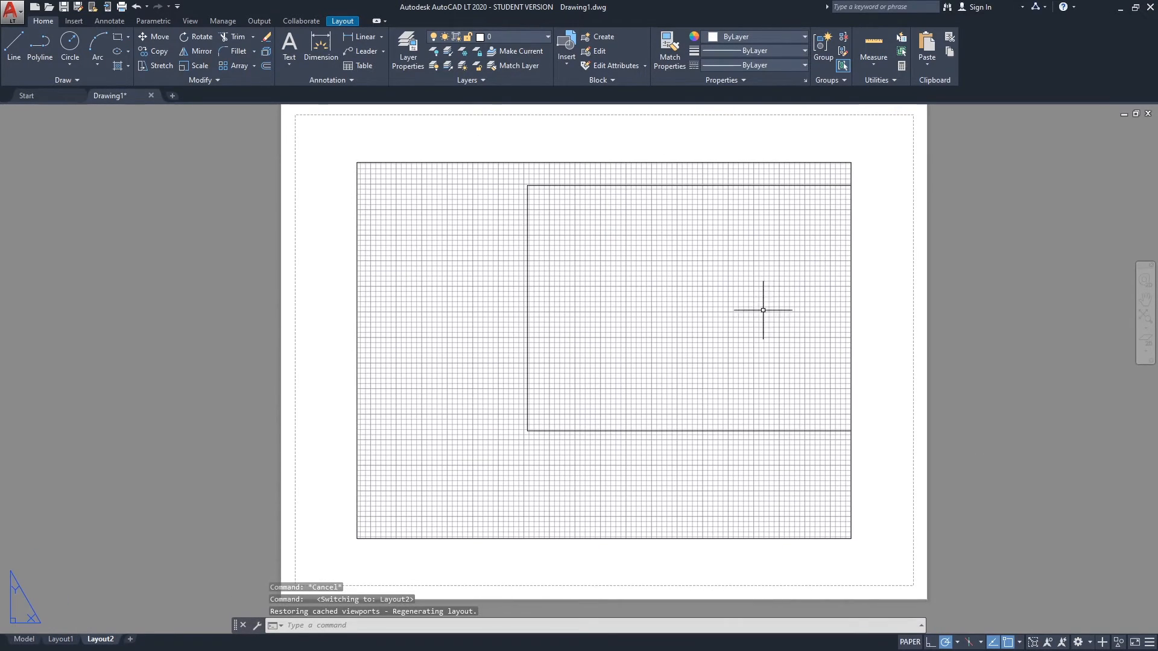
{"action": "mouse_move", "coordinate": [609, 284]}
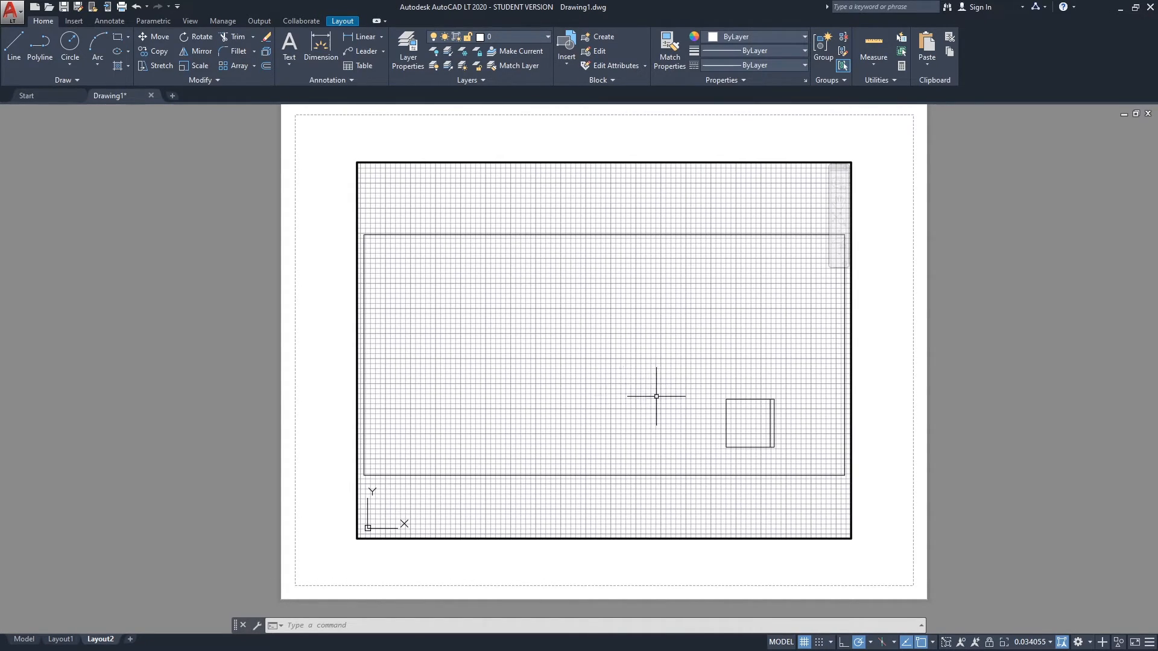
{"action": "mouse_move", "coordinate": [915, 593]}
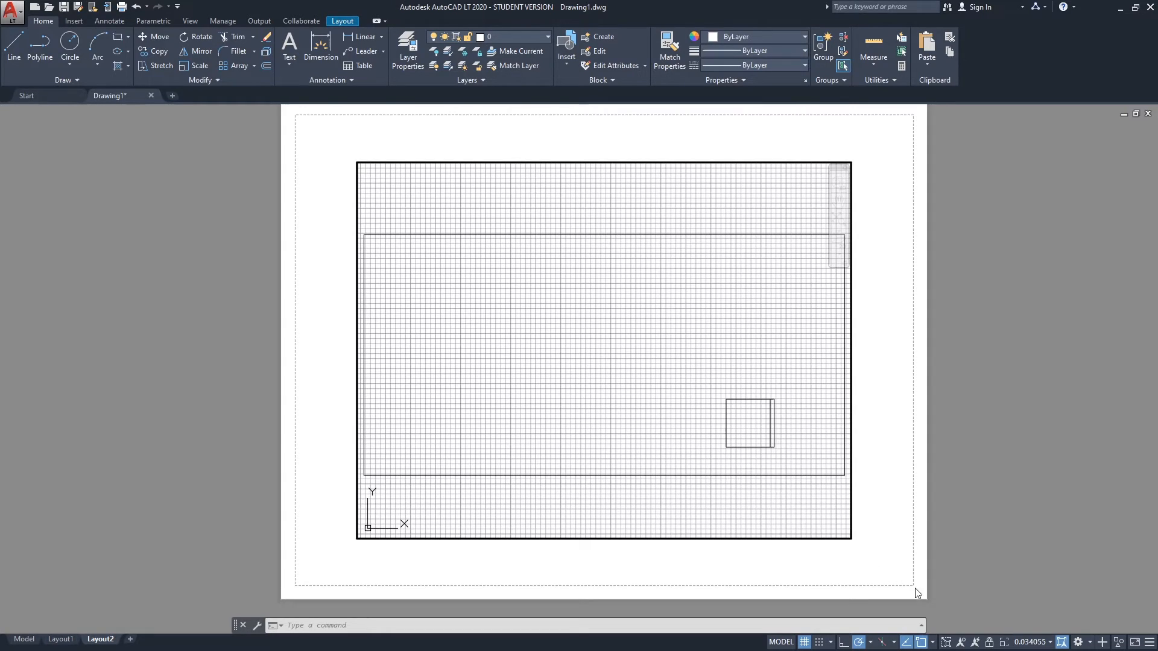
{"action": "left_click", "coordinate": [1033, 642]}
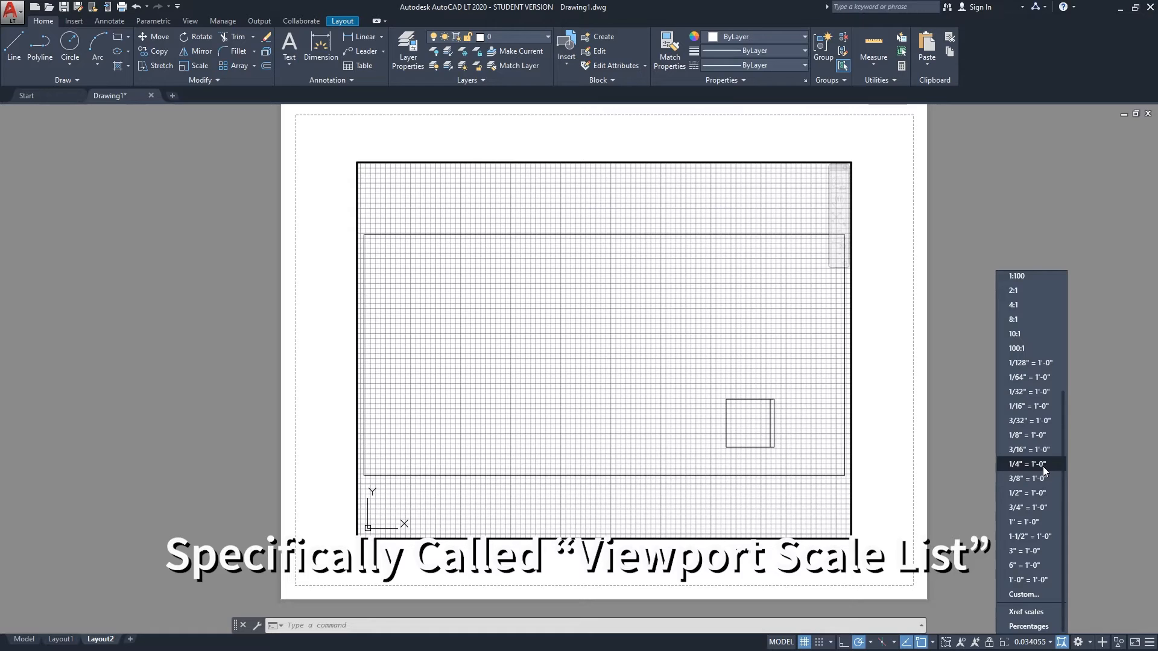
{"action": "mouse_move", "coordinate": [1041, 463]}
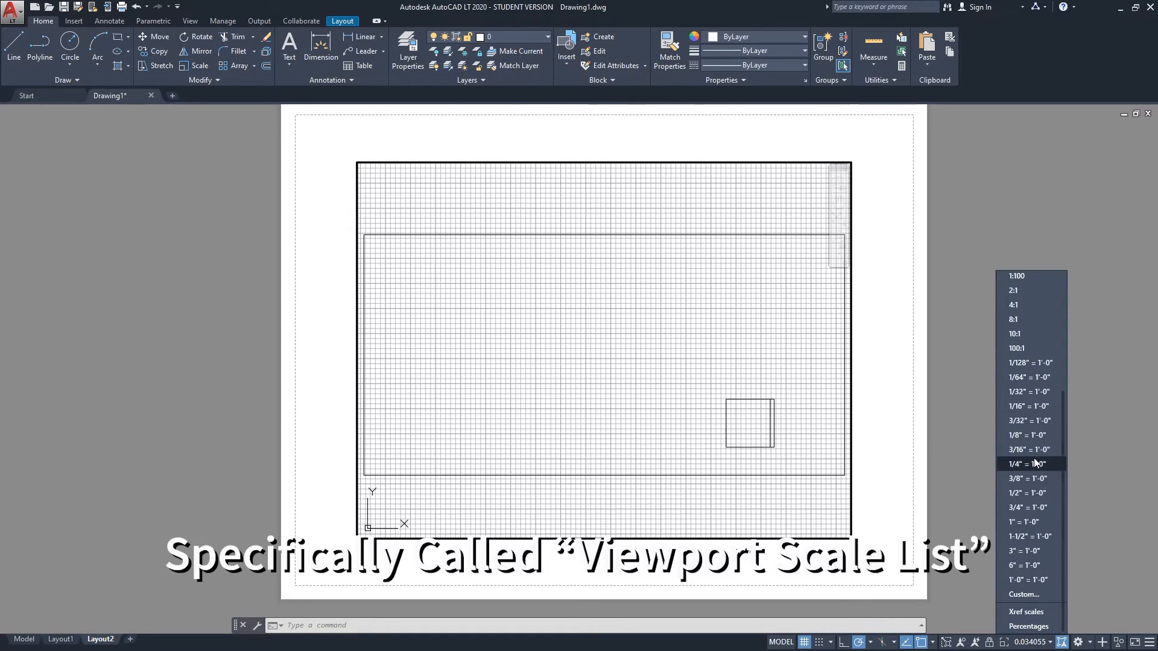
Try 1/4"=1'-0", 1/2"=1'-0" and 1/8"=1'-0" viewport scales, settling back on 1/4"=1'-0".
{"action": "left_click", "coordinate": [1026, 463]}
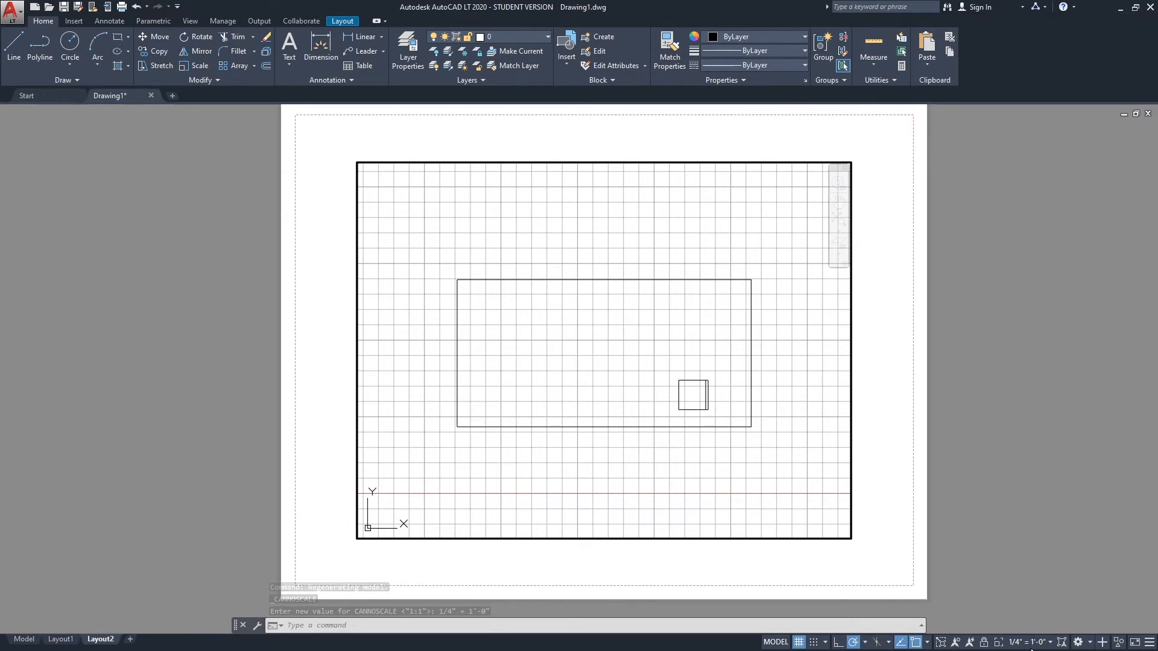
{"action": "left_click", "coordinate": [1022, 640]}
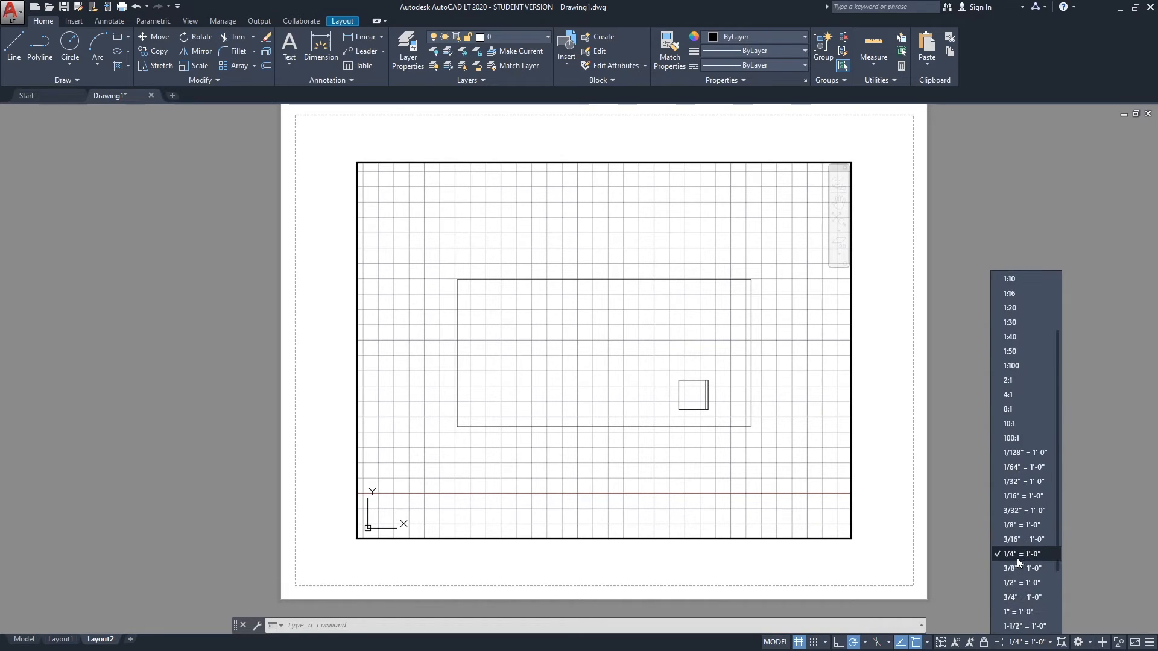
{"action": "left_click", "coordinate": [1022, 554]}
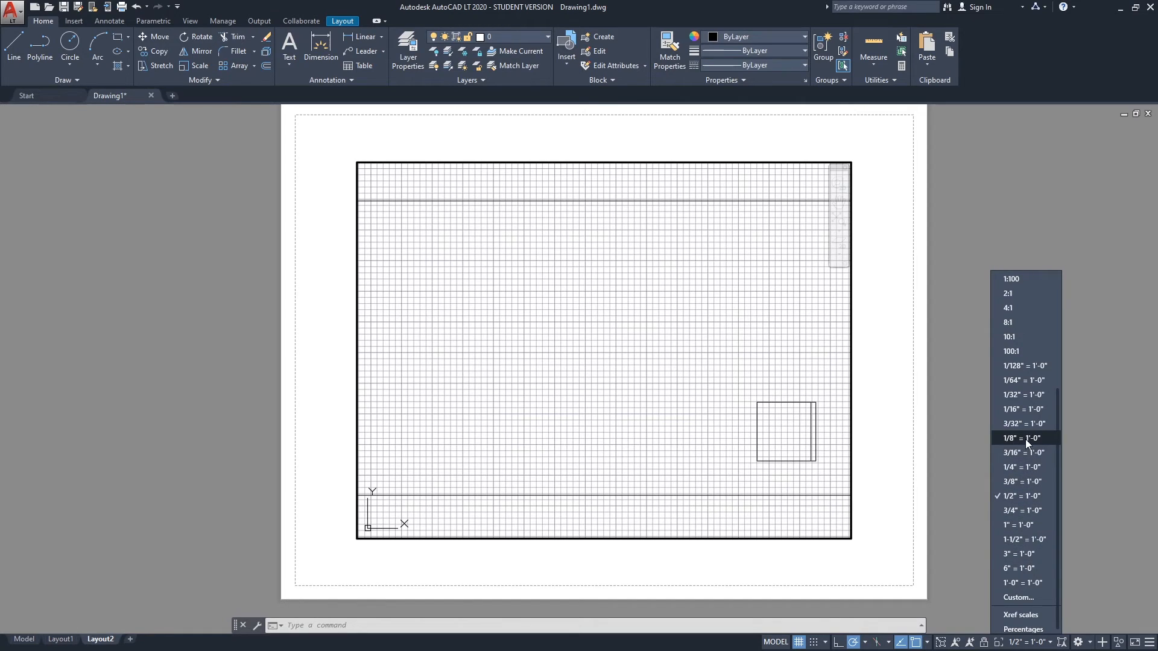
{"action": "left_click", "coordinate": [1022, 438]}
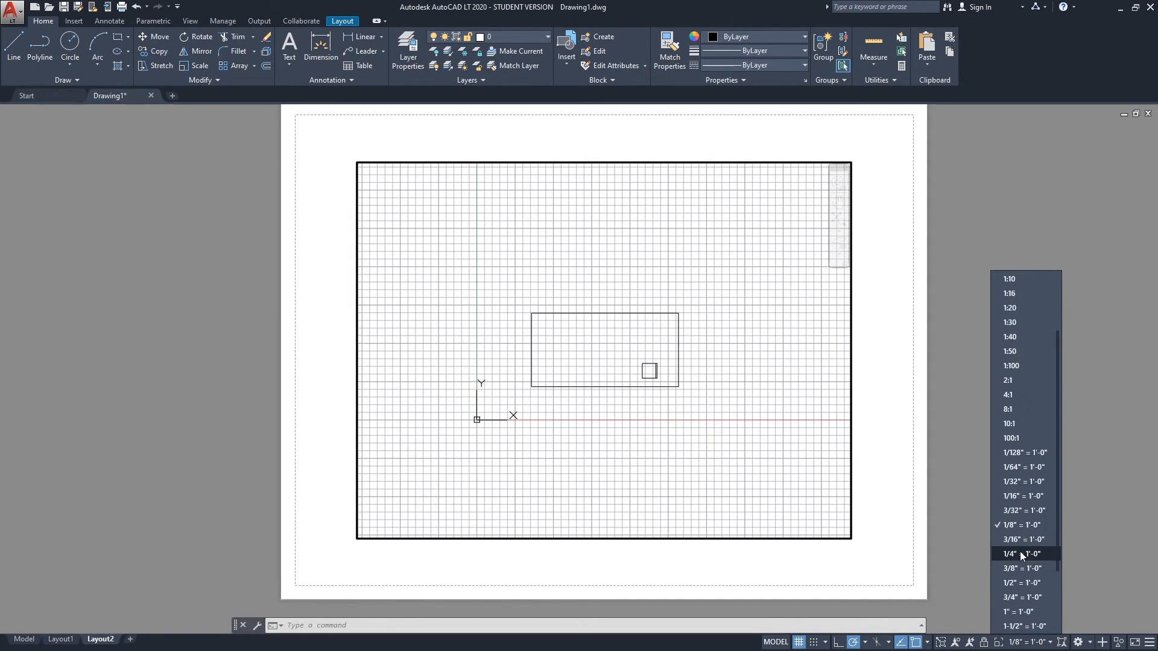
{"action": "left_click", "coordinate": [1019, 554]}
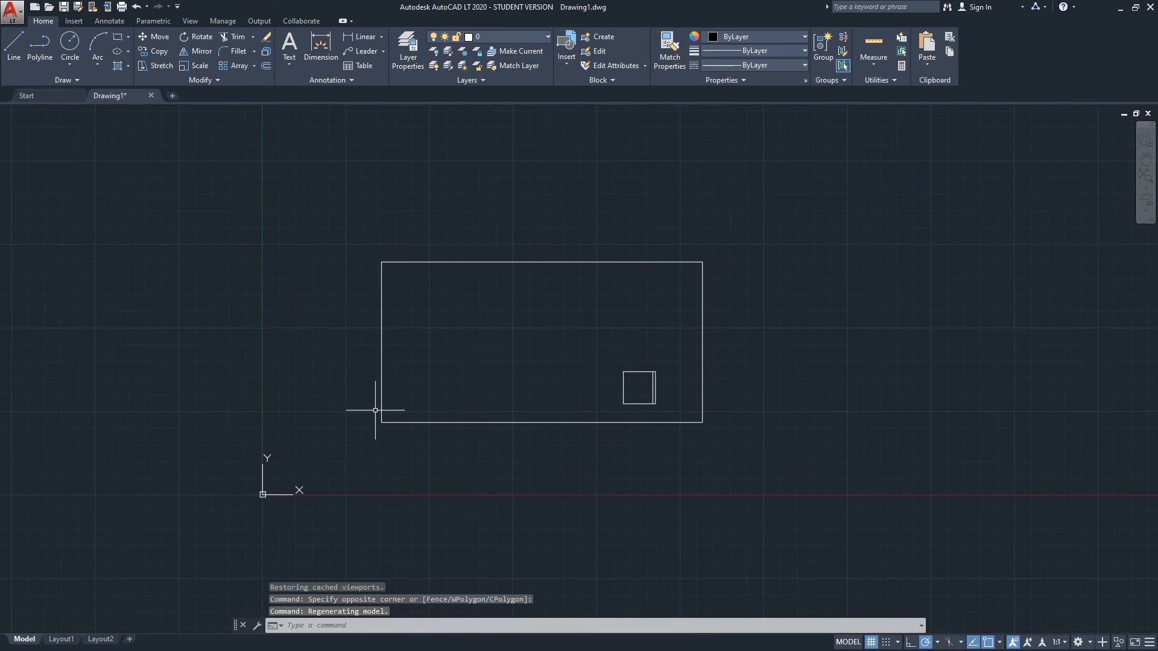
{"action": "mouse_move", "coordinate": [480, 322]}
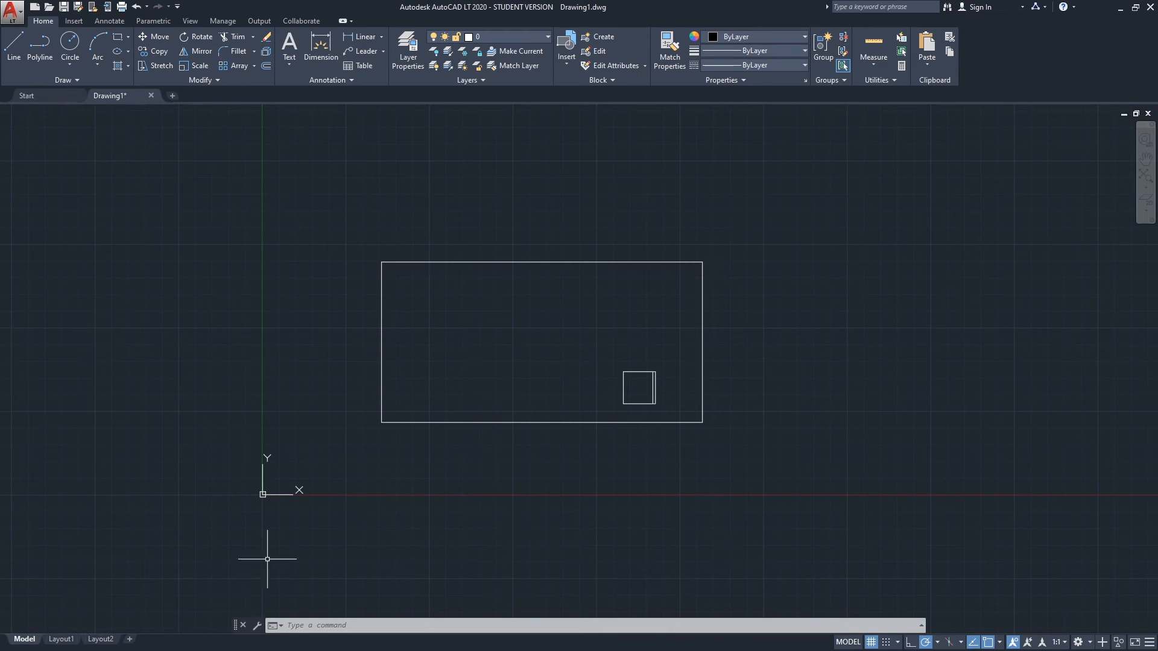
{"action": "left_click", "coordinate": [100, 639]}
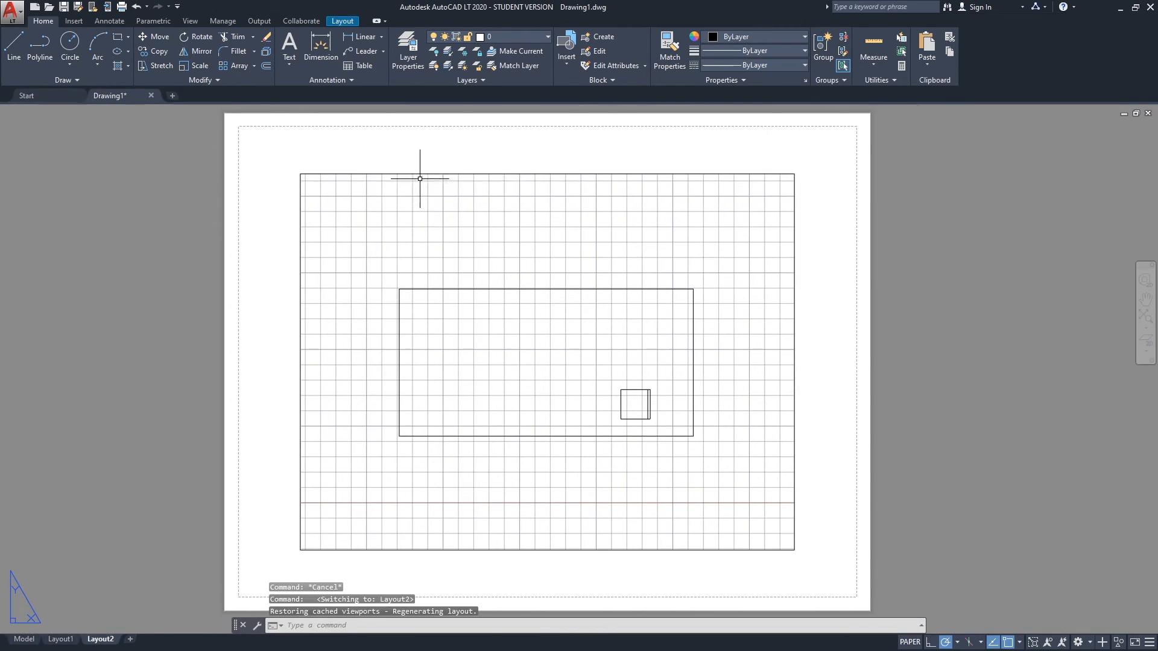
{"action": "mouse_move", "coordinate": [560, 262]}
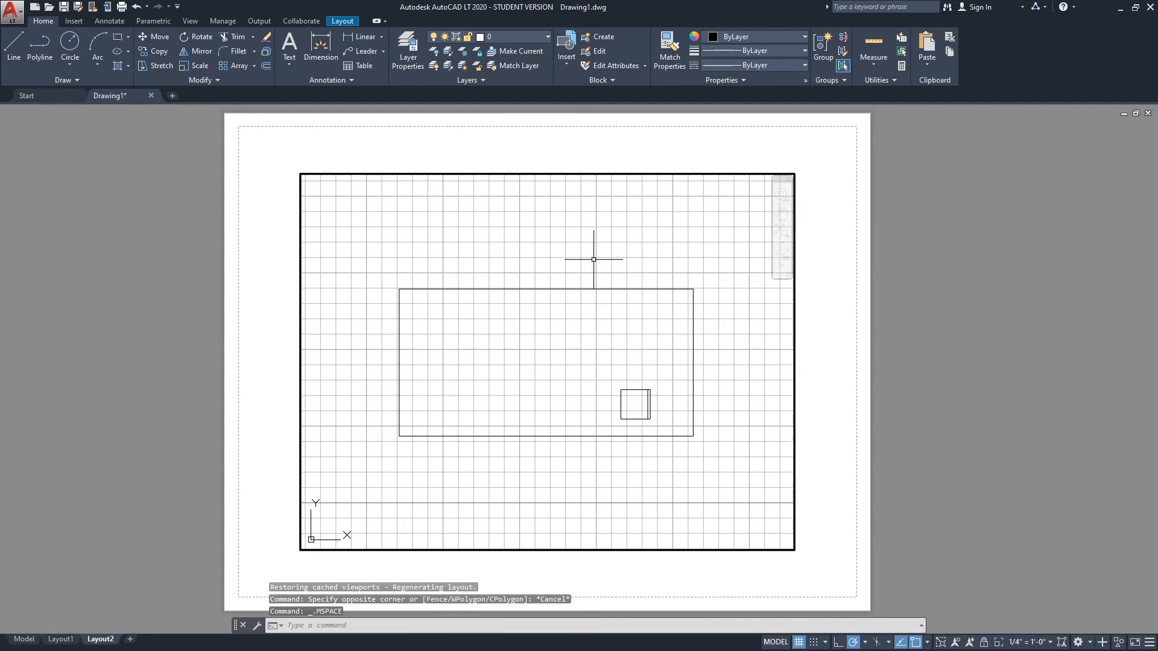
{"action": "mouse_move", "coordinate": [1037, 647]}
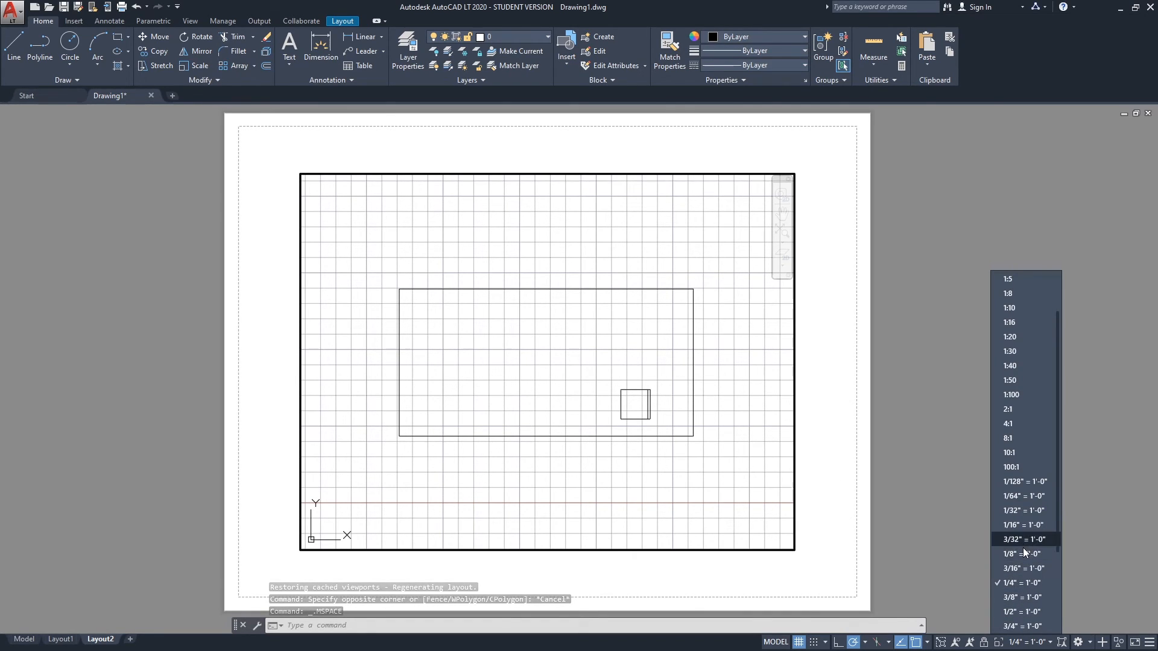
Set the Layout2 viewport back to 1/4"=1'-0", lock it, and enter it to confirm the view holds.
{"action": "left_click", "coordinate": [1022, 555]}
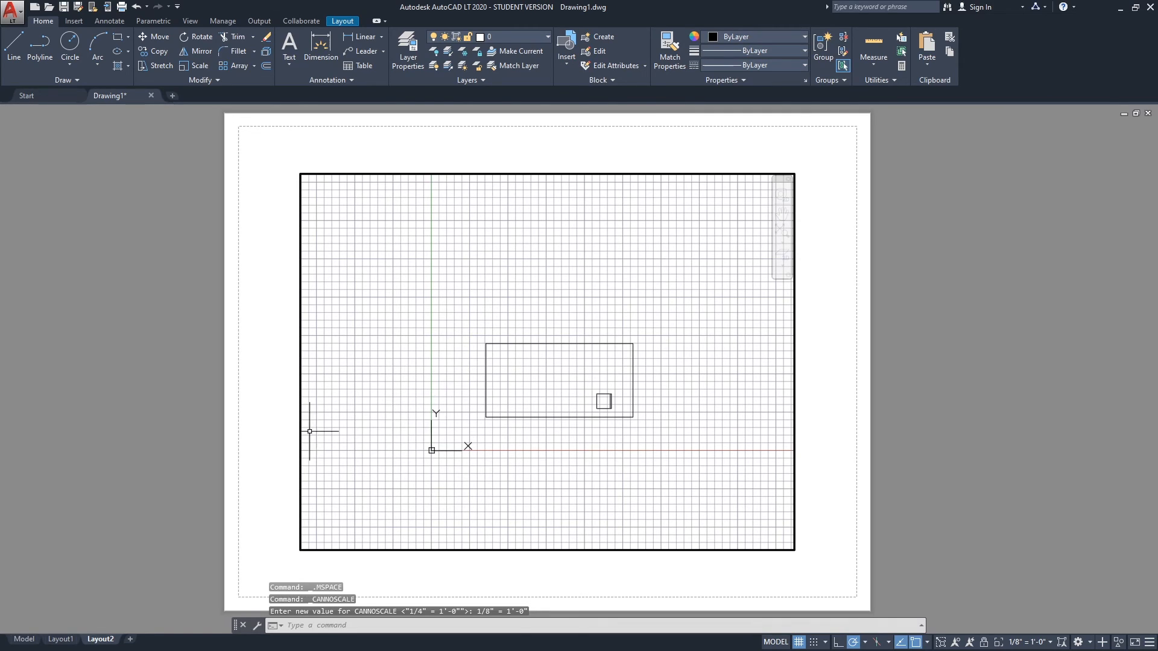
{"action": "mouse_move", "coordinate": [532, 384]}
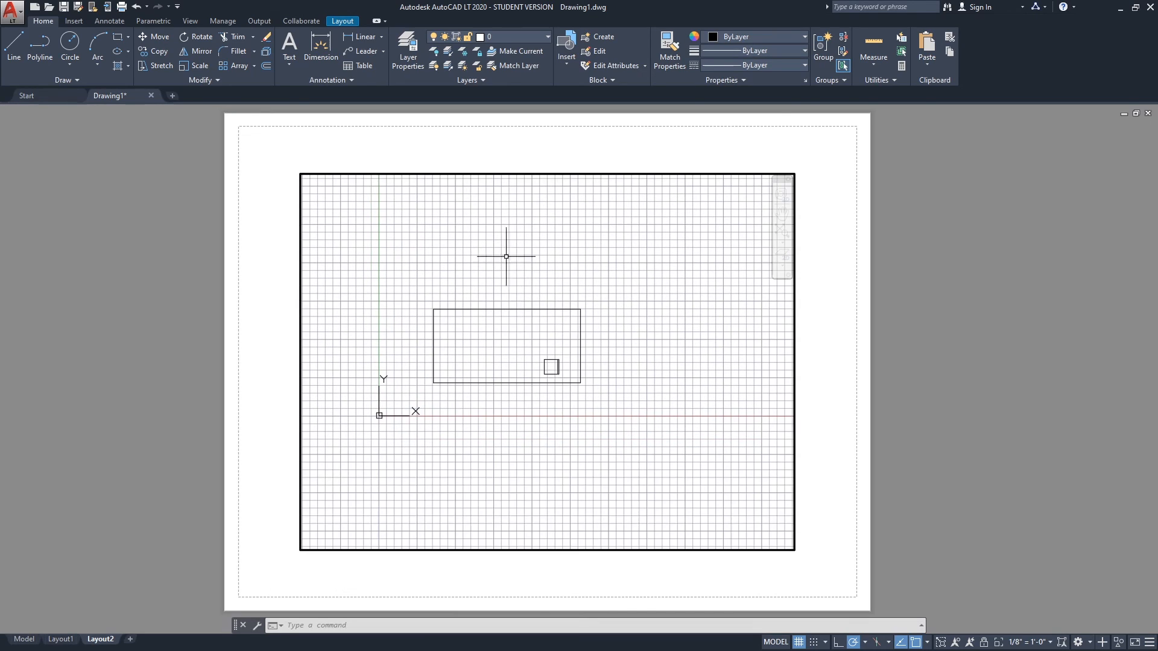
{"action": "left_click", "coordinate": [1024, 642]}
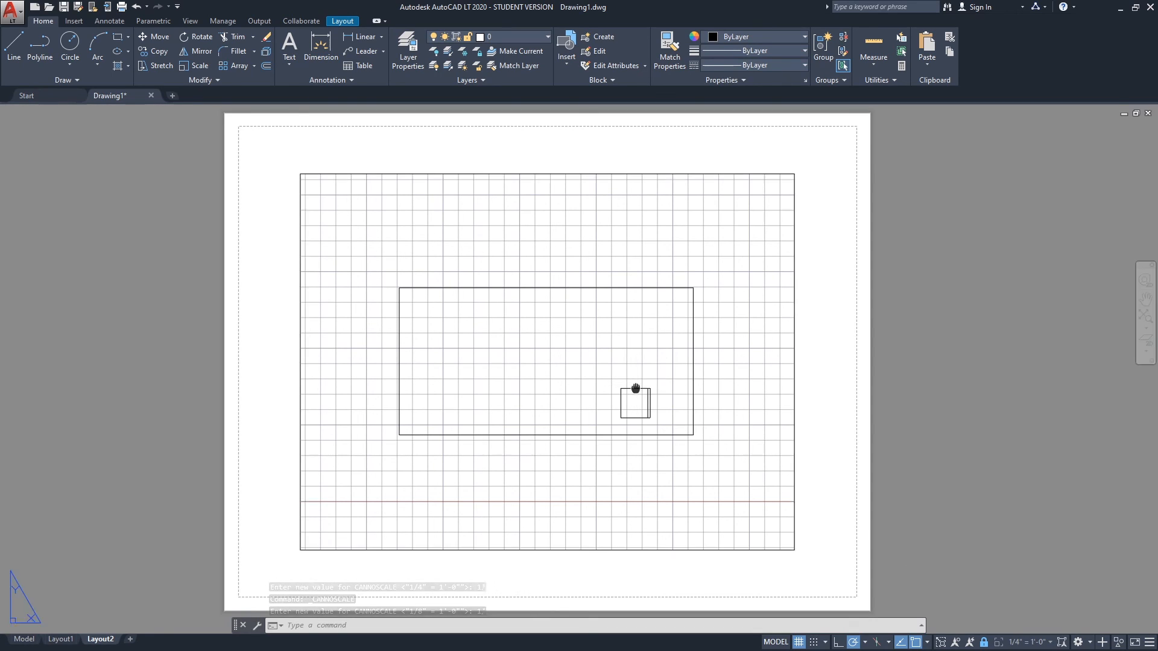
{"action": "double_click", "coordinate": [633, 395]}
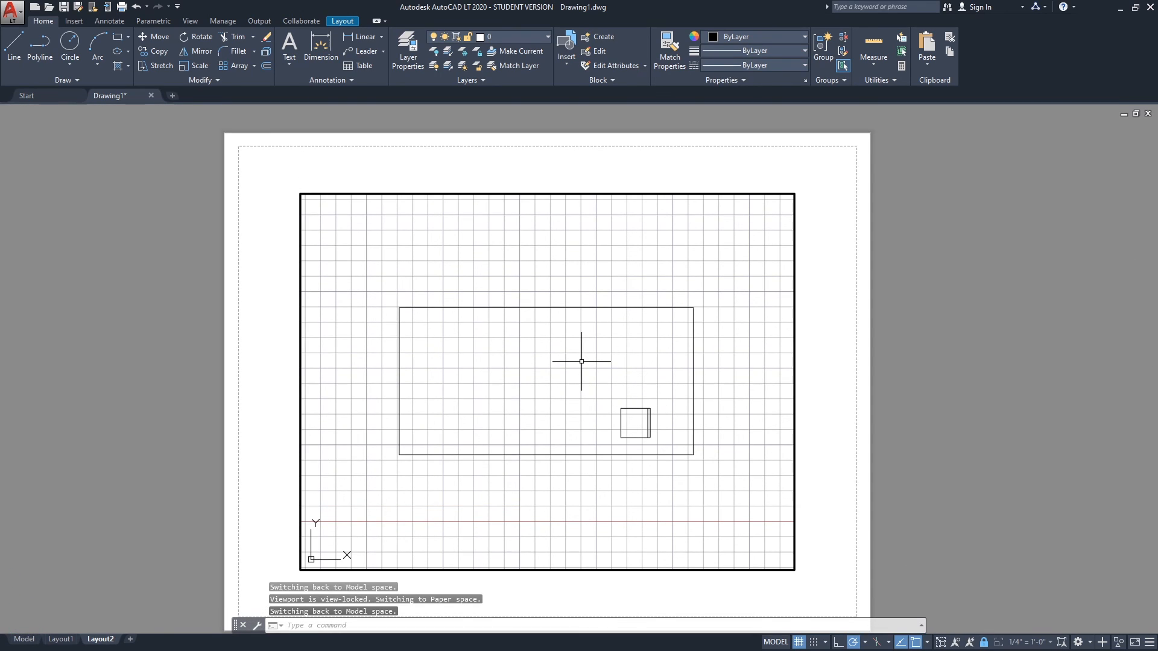